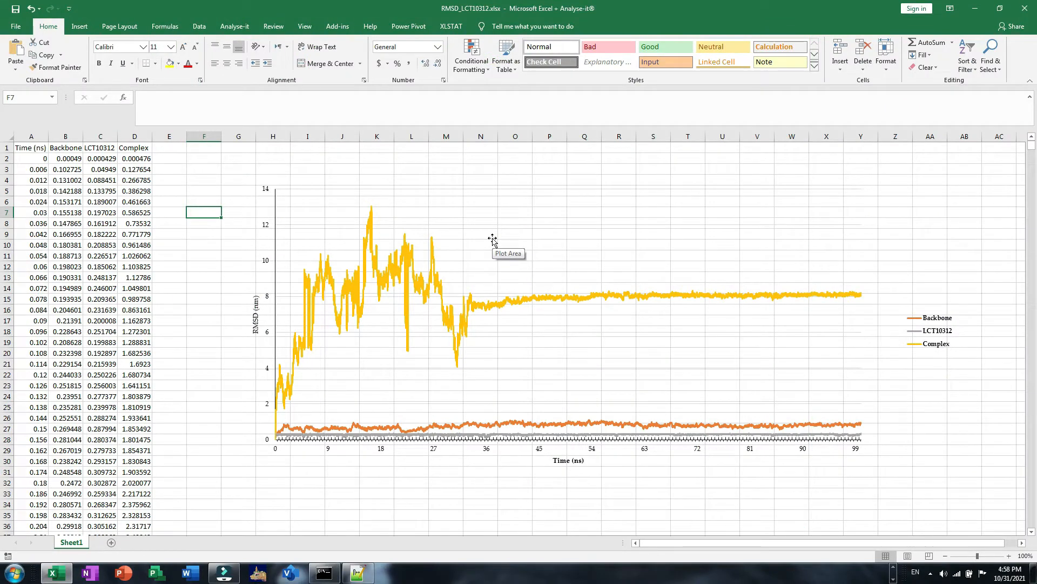
mouse_move(477, 231)
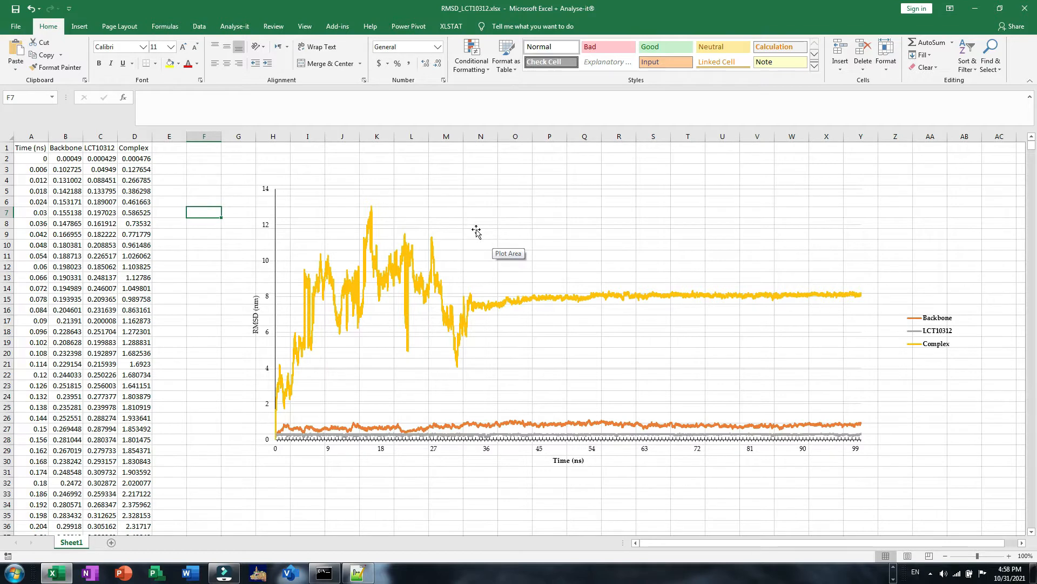
mouse_move(924, 390)
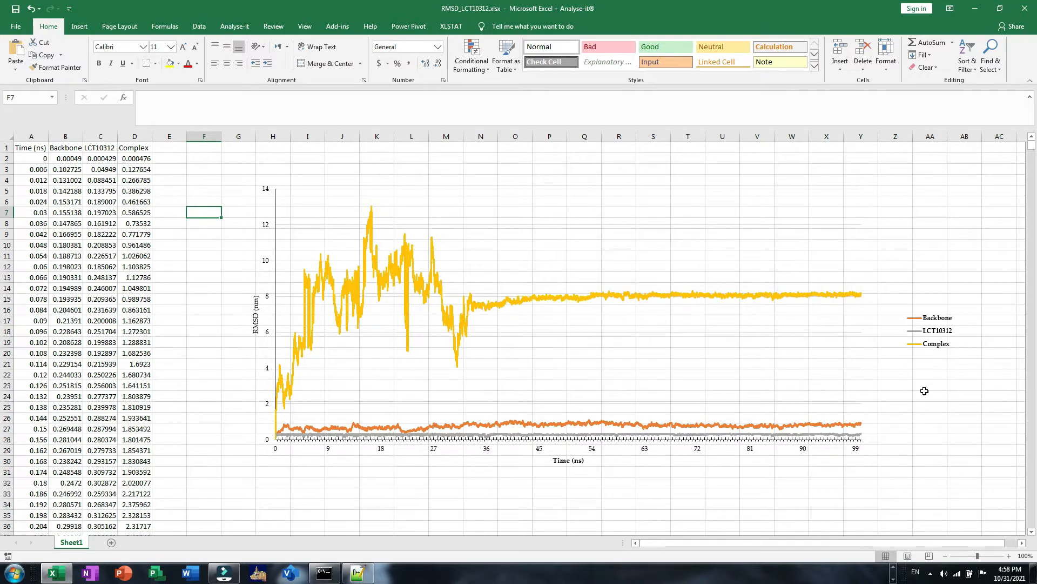
mouse_move(921, 388)
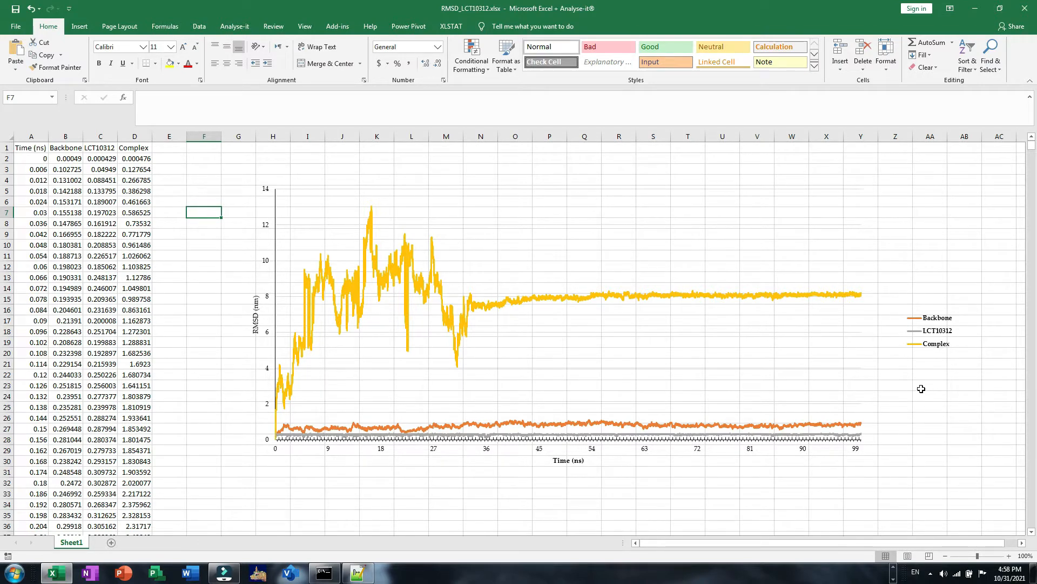
mouse_move(557, 216)
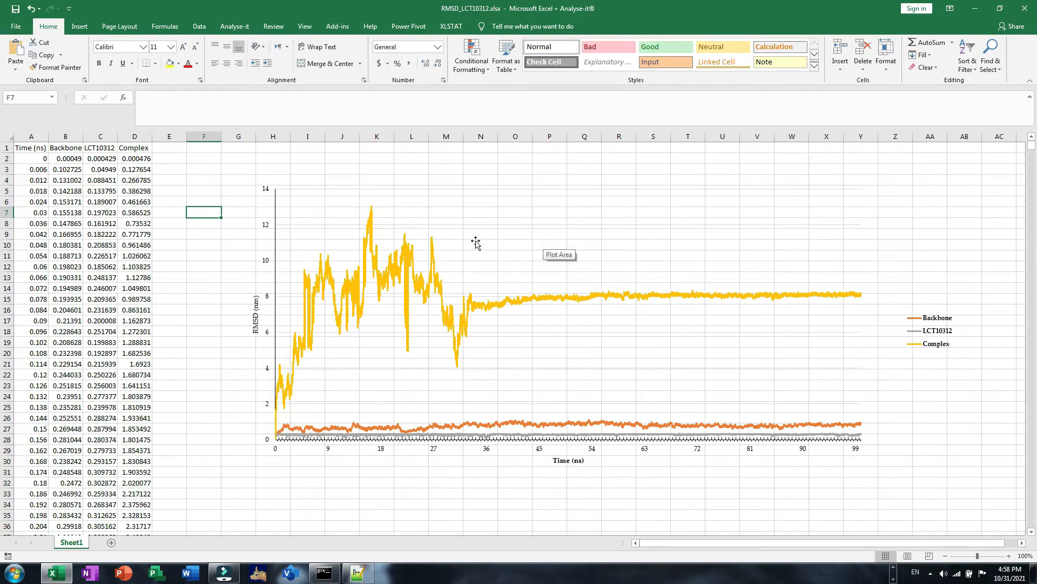
mouse_move(465, 250)
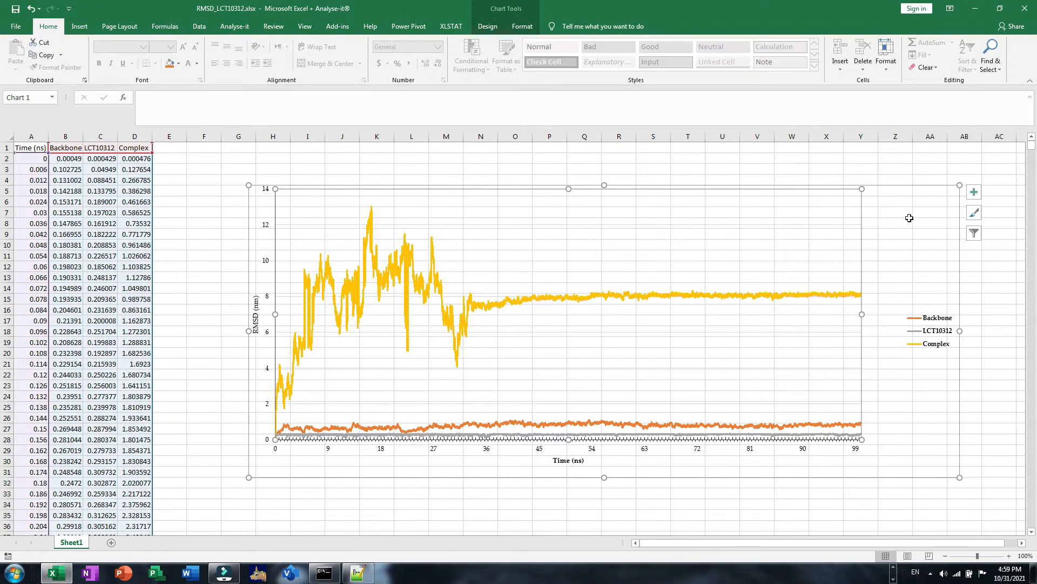
mouse_move(761, 255)
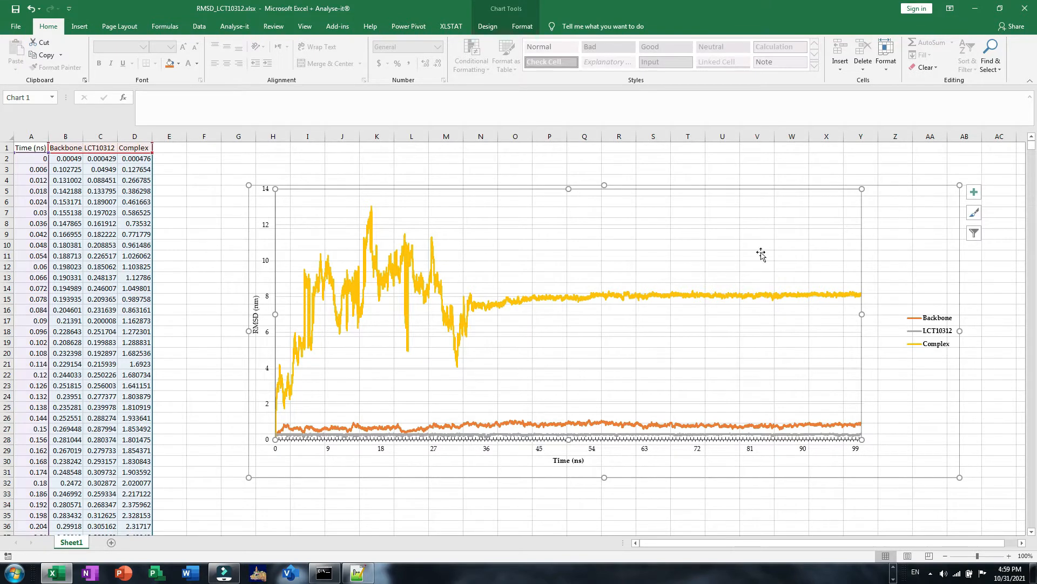
mouse_move(475, 309)
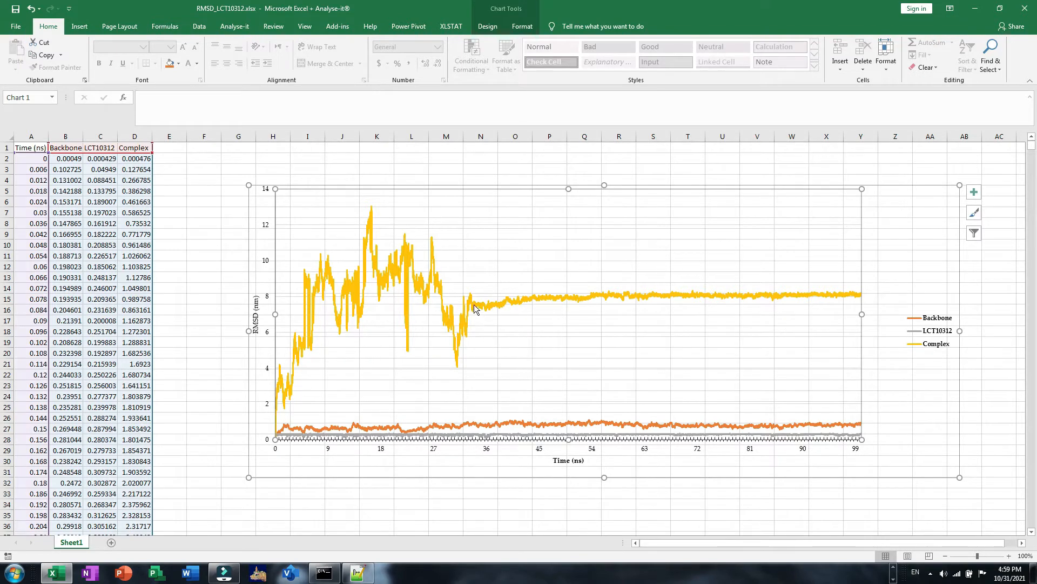
- Select the Complex series in the chart and review its options
left_click(472, 298)
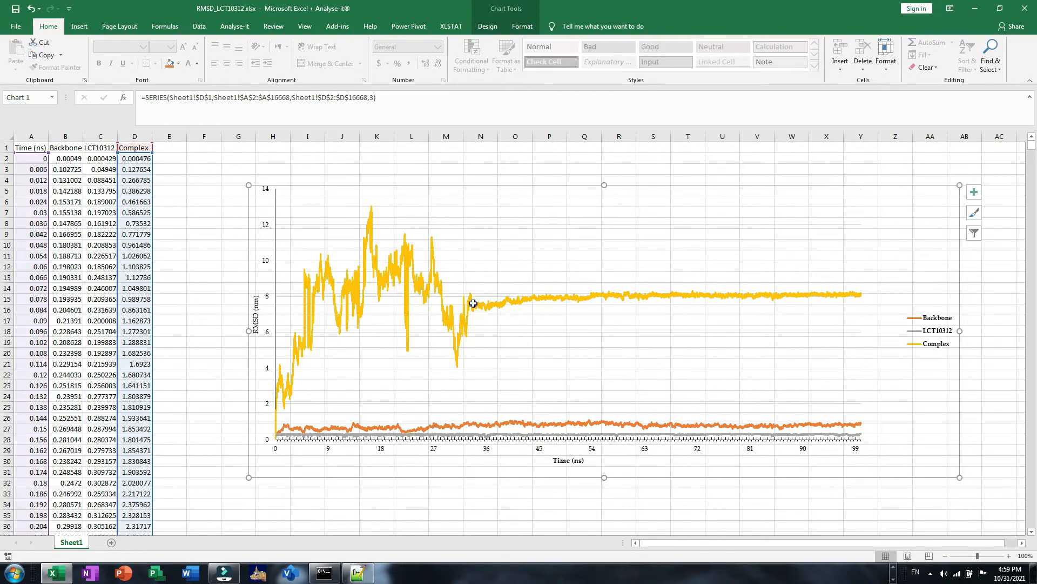
right_click(474, 302)
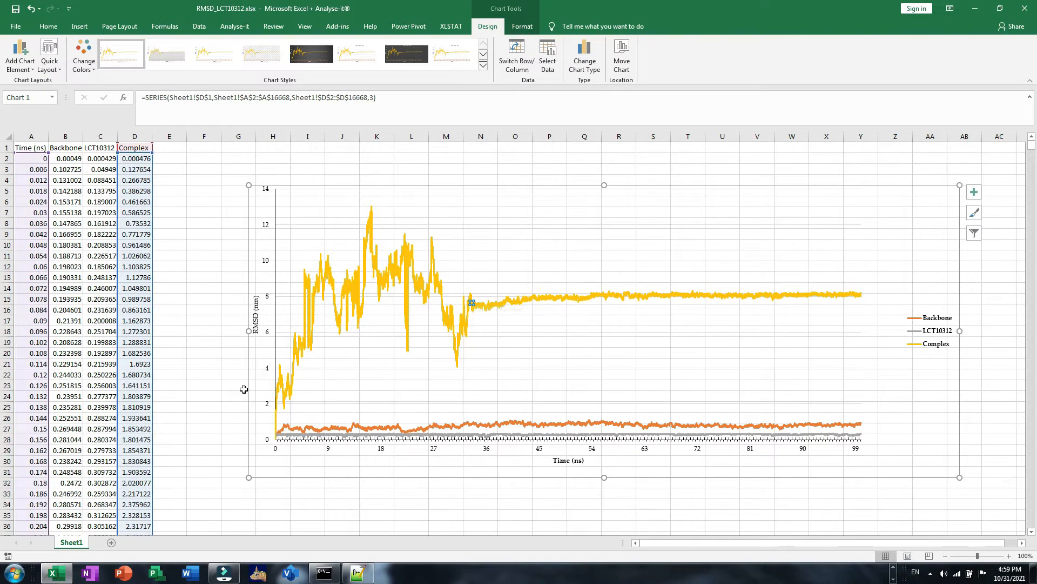
mouse_move(575, 349)
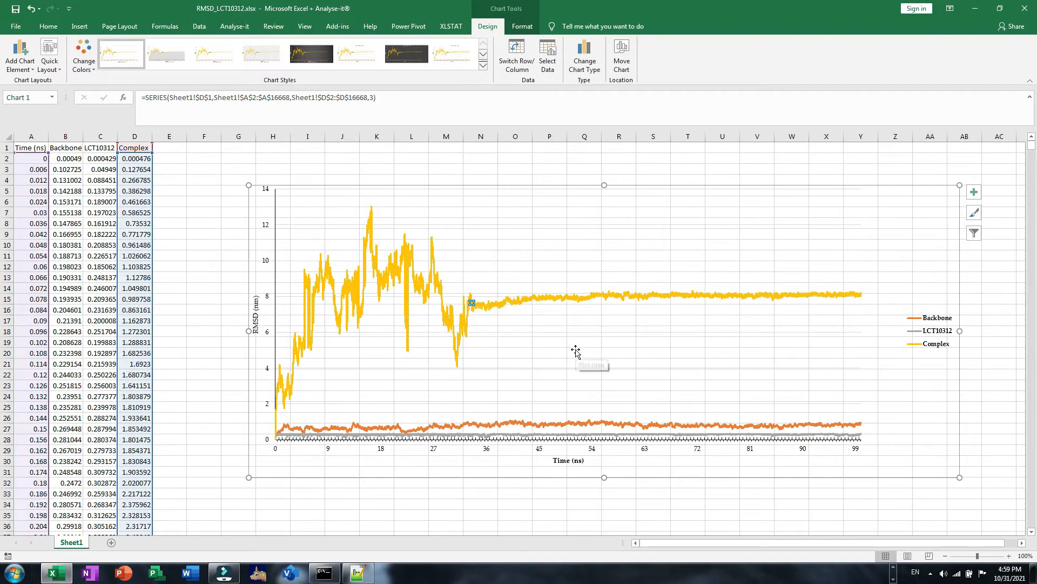
mouse_move(907, 163)
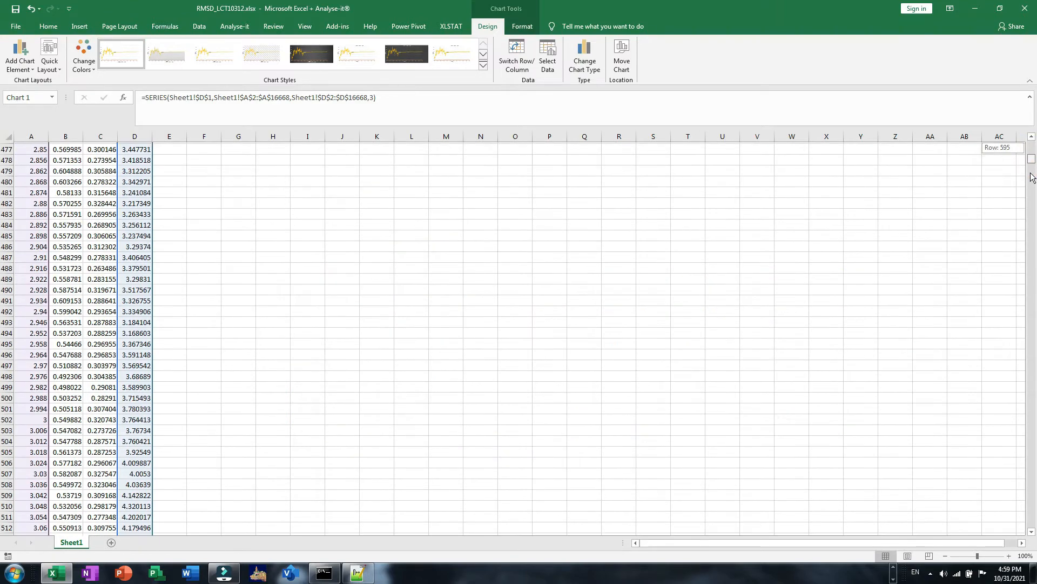
scroll("down", 3)
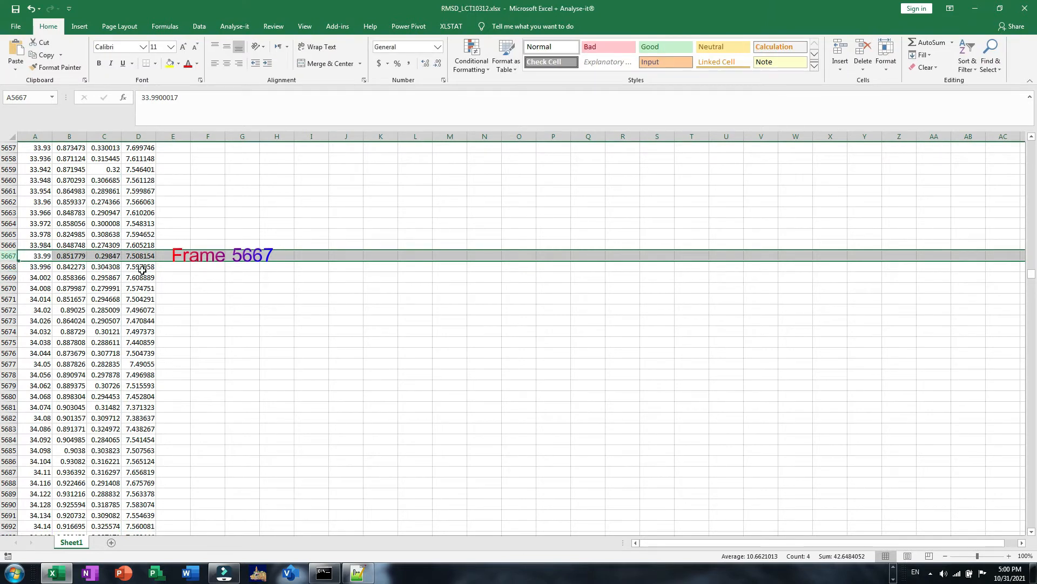
mouse_move(394, 455)
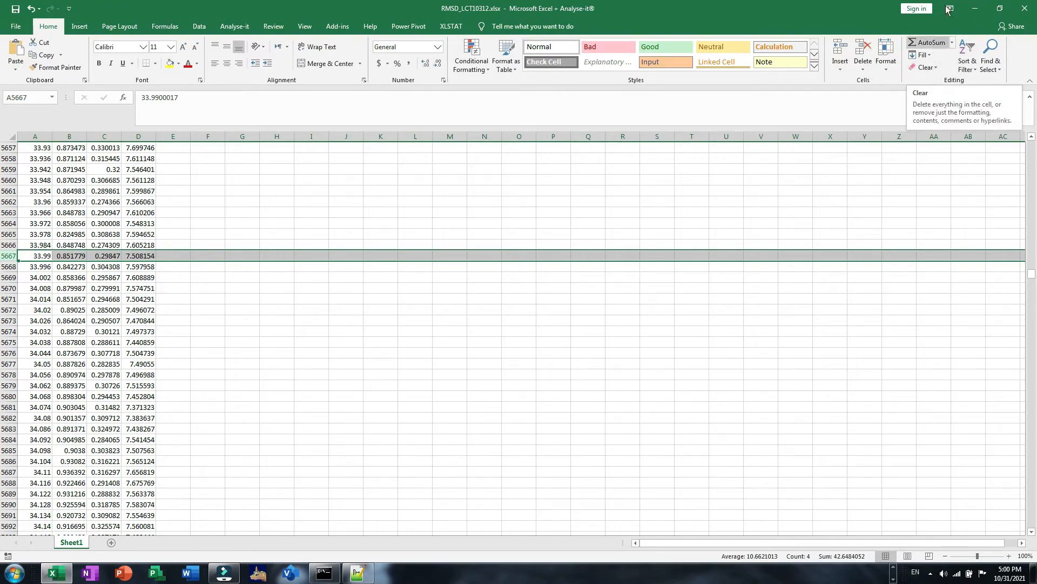
mouse_move(974, 7)
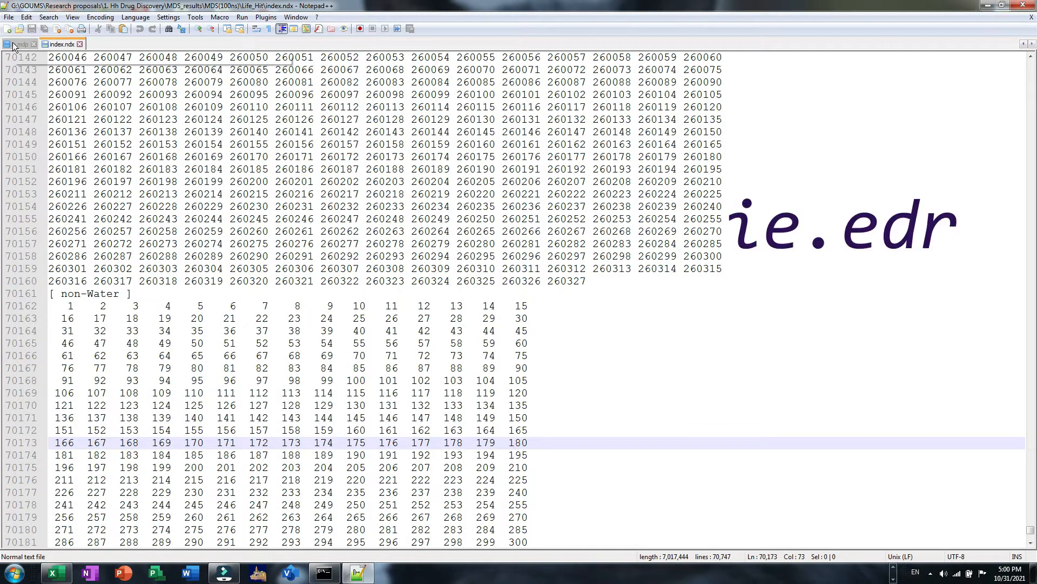
- Review the ie.mdp parameters for the 100 ns run and bring the Cyclopamine folder back to front
left_click(19, 44)
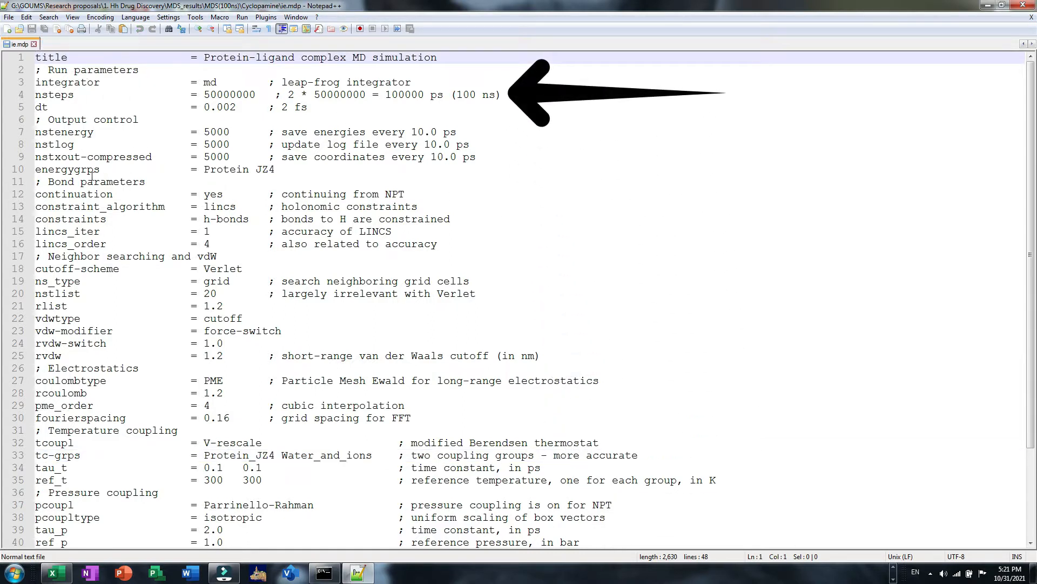
double_click(263, 169)
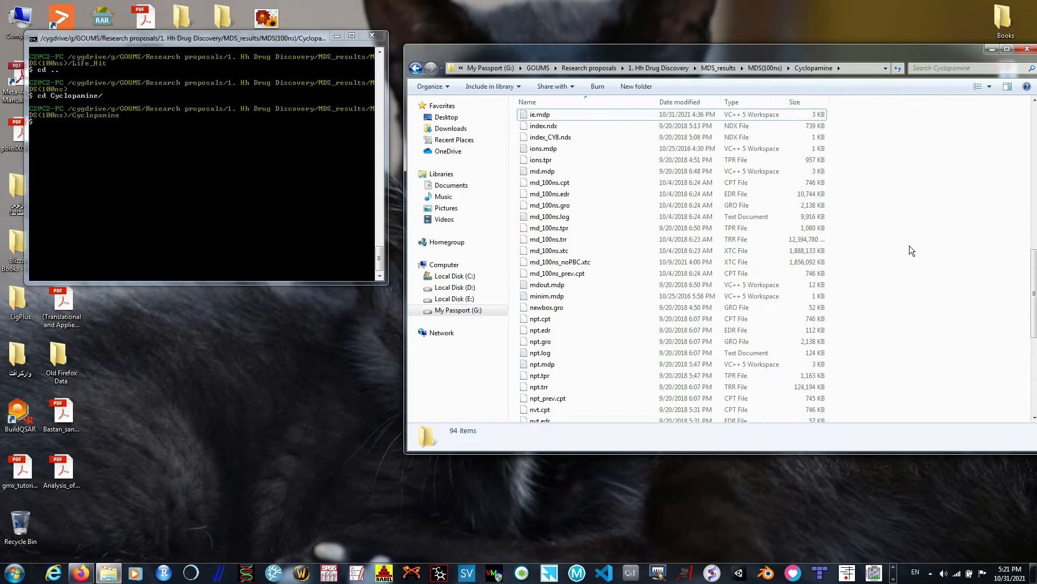
mouse_move(811, 236)
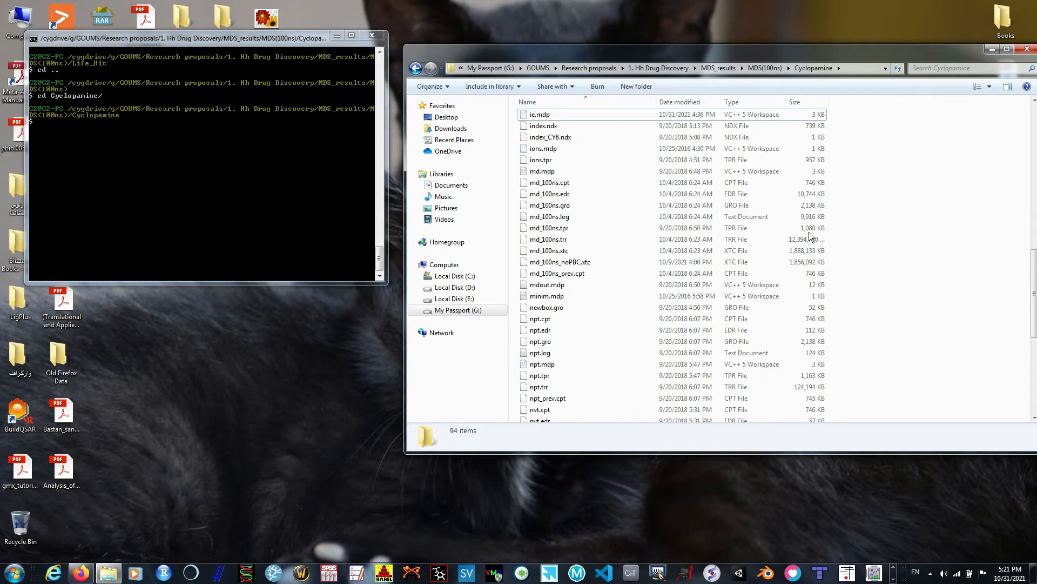
- Open index.ndx in Notepad++ and locate the Protein_JZ4 group name
right_click(544, 125)
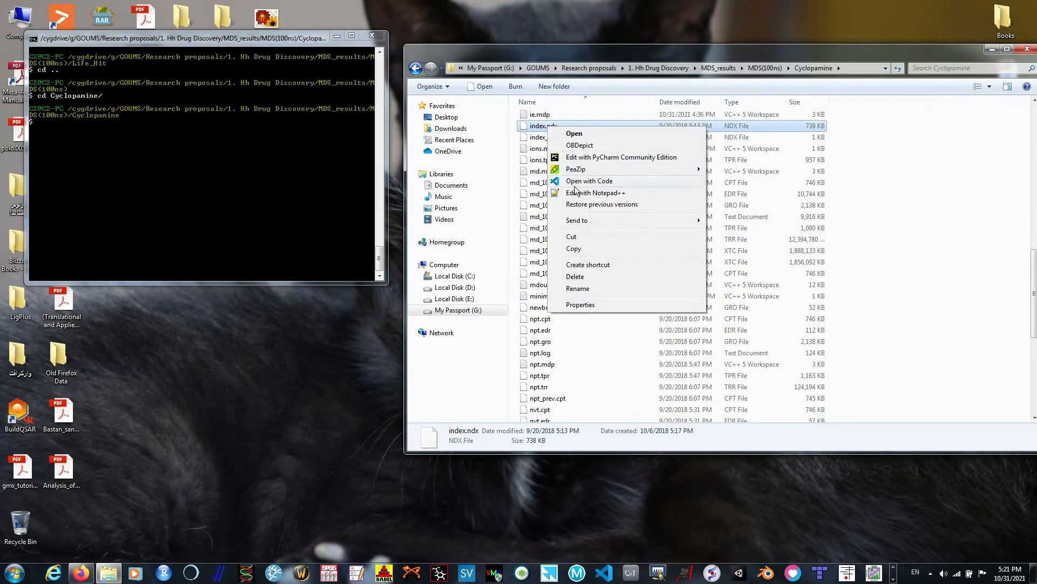
left_click(597, 192)
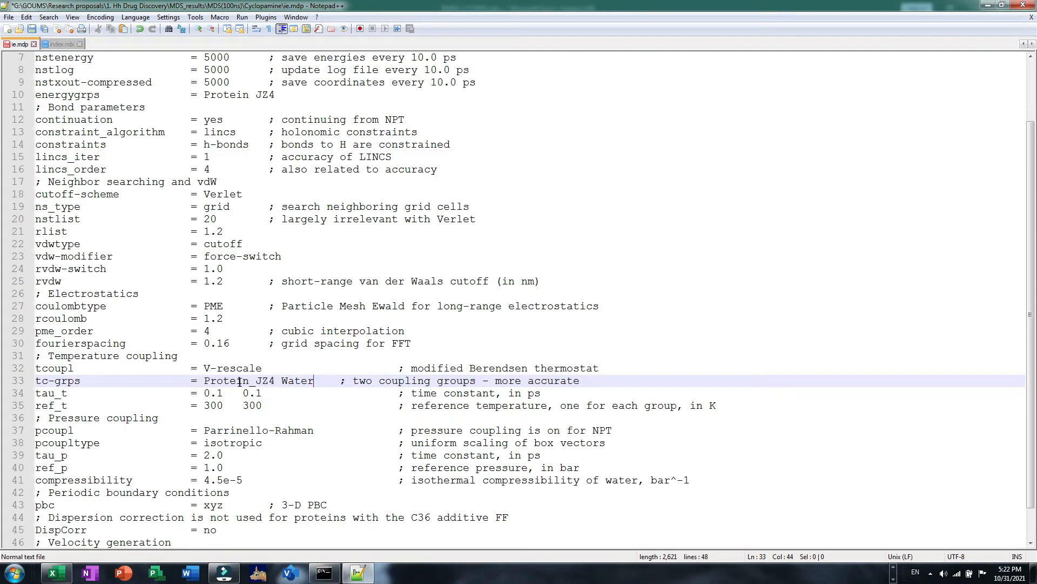
double_click(240, 380)
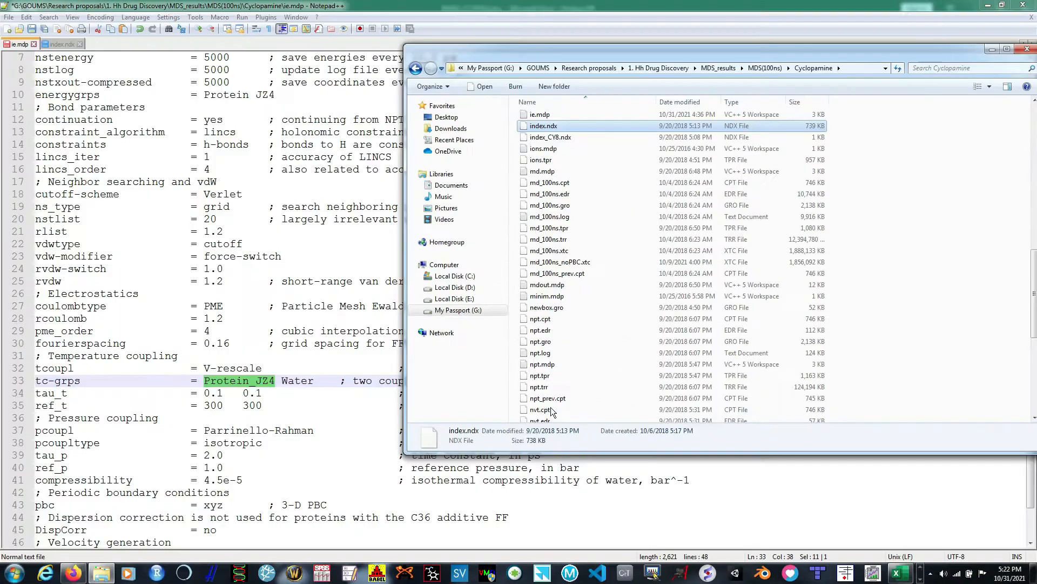
scroll("down", 3)
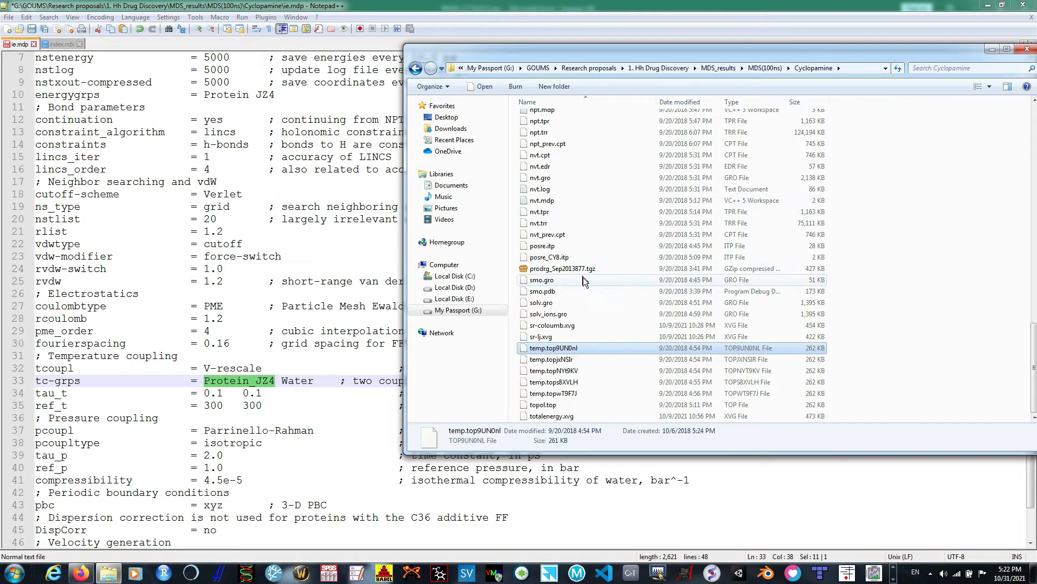
- Open topol.top in Notepad++ for reference alongside ie.mdp
double_click(544, 404)
type("CY8")
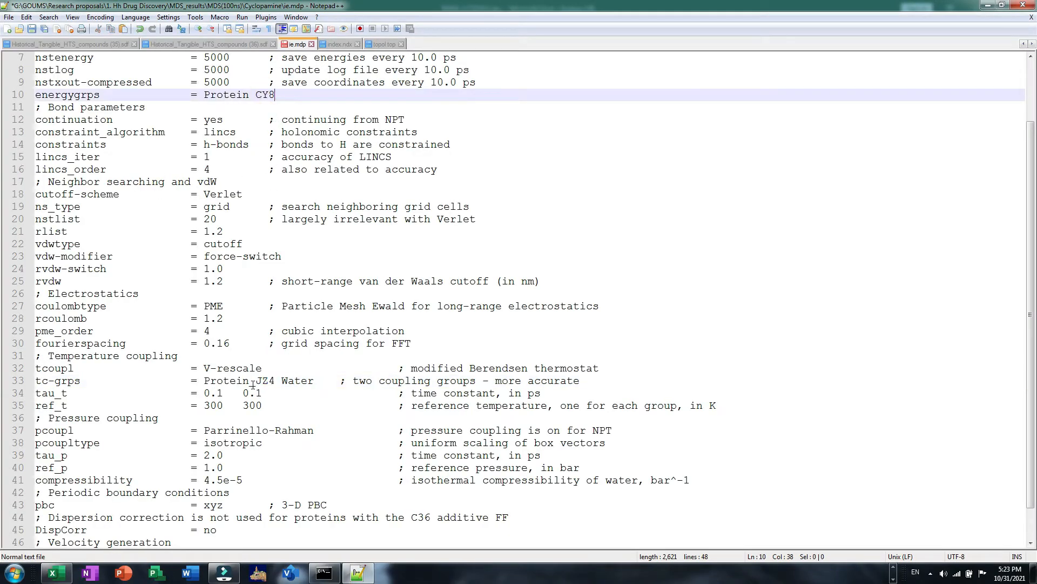
- Change the tc-grps ligand group from Protein_JZ4 to Protein_CY8 in ie.mdp
left_click(271, 380)
type("CY8")
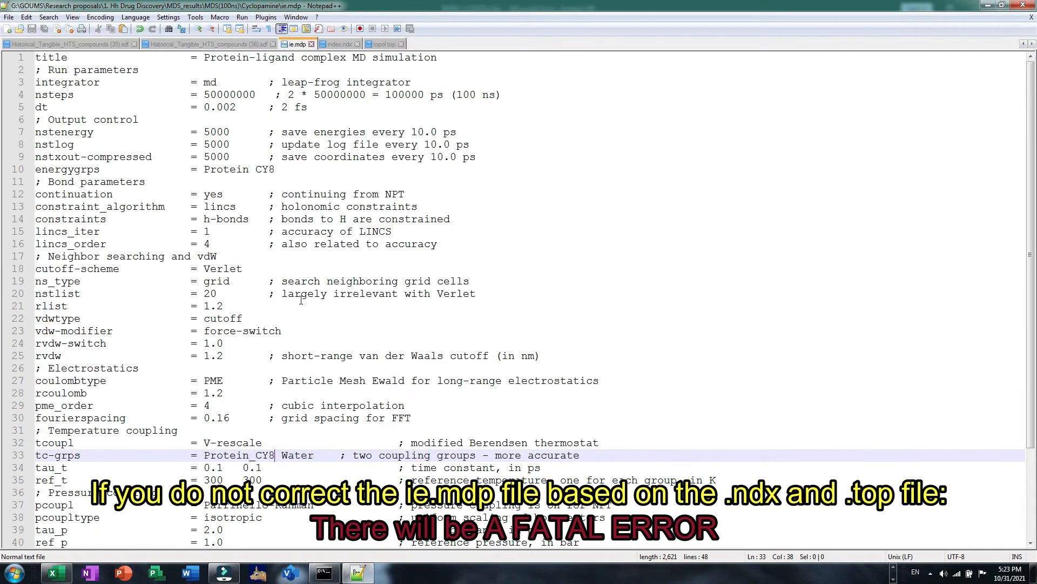
mouse_move(132, 51)
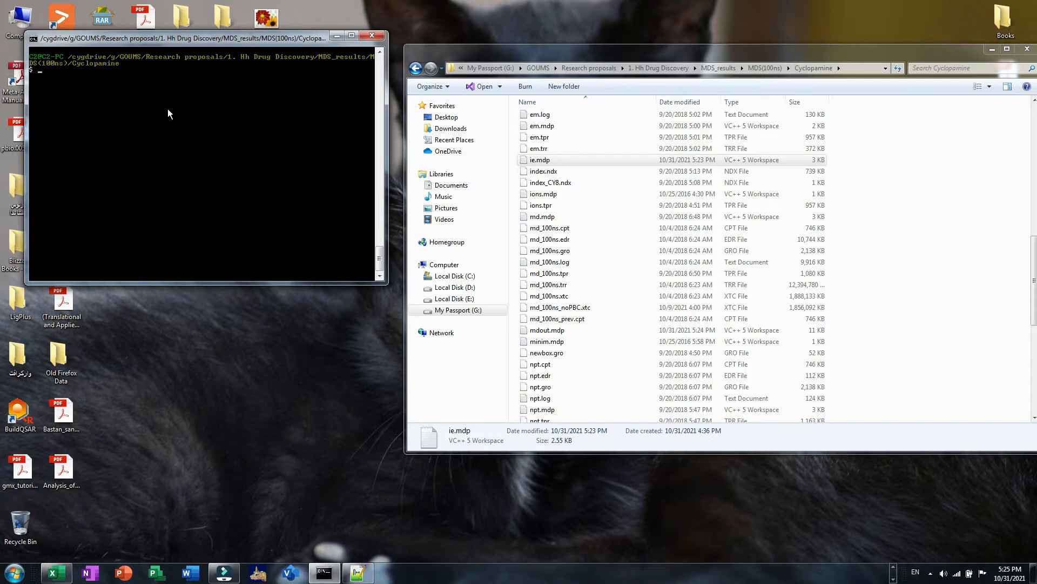
- Run gmx grompp with ie.mdp, npt.gro, npt.cpt, topol.top and index.ndx to build ie.tpr
type("gmx gromp")
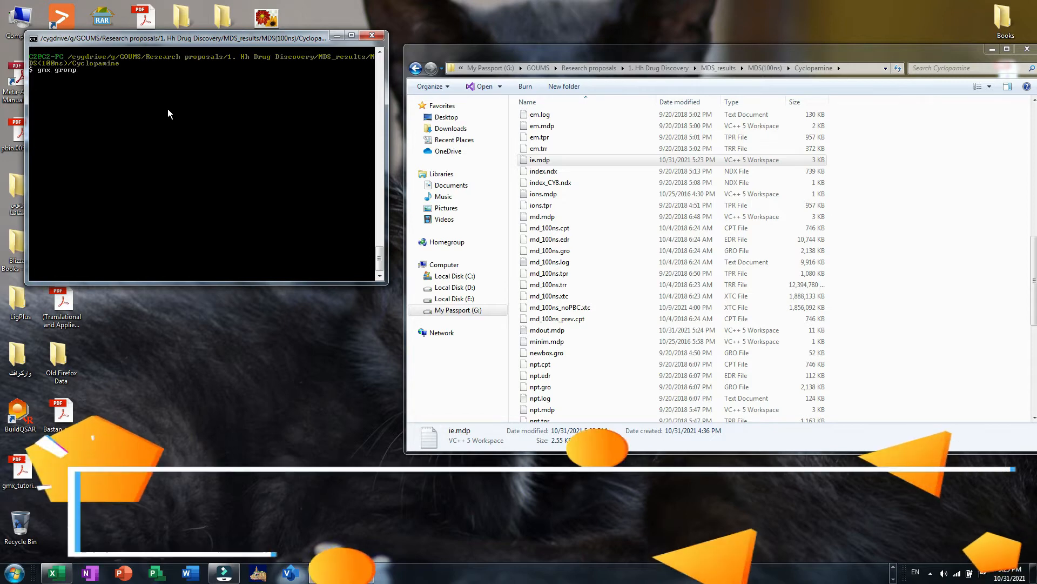
type("p")
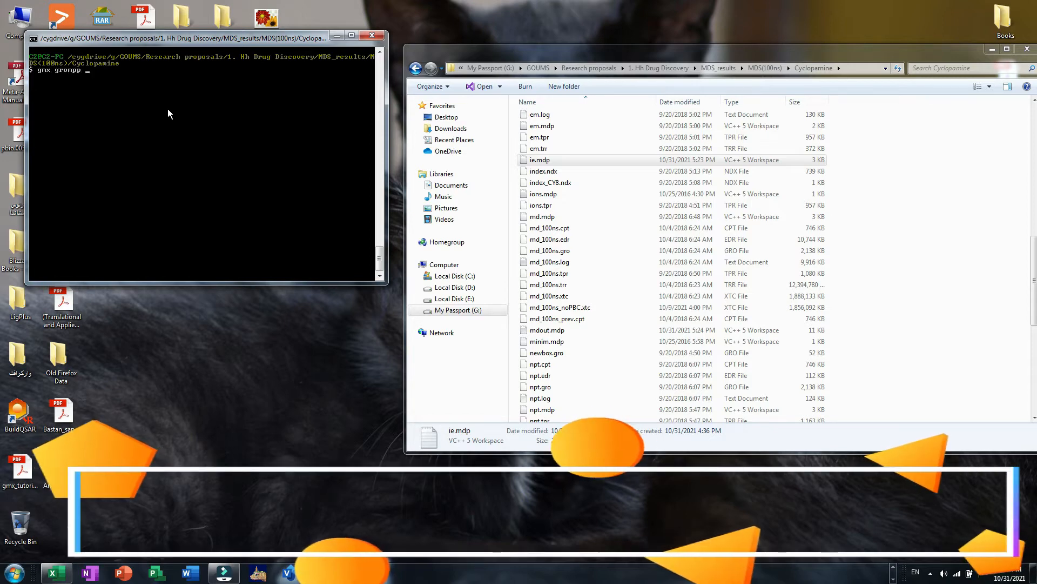
left_click(544, 171)
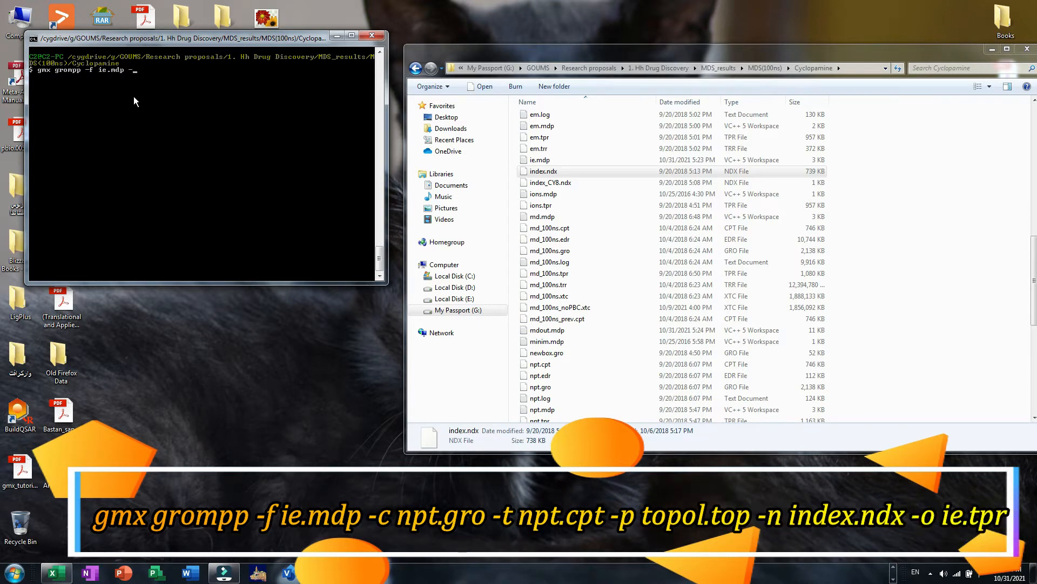
type("-c npt/")
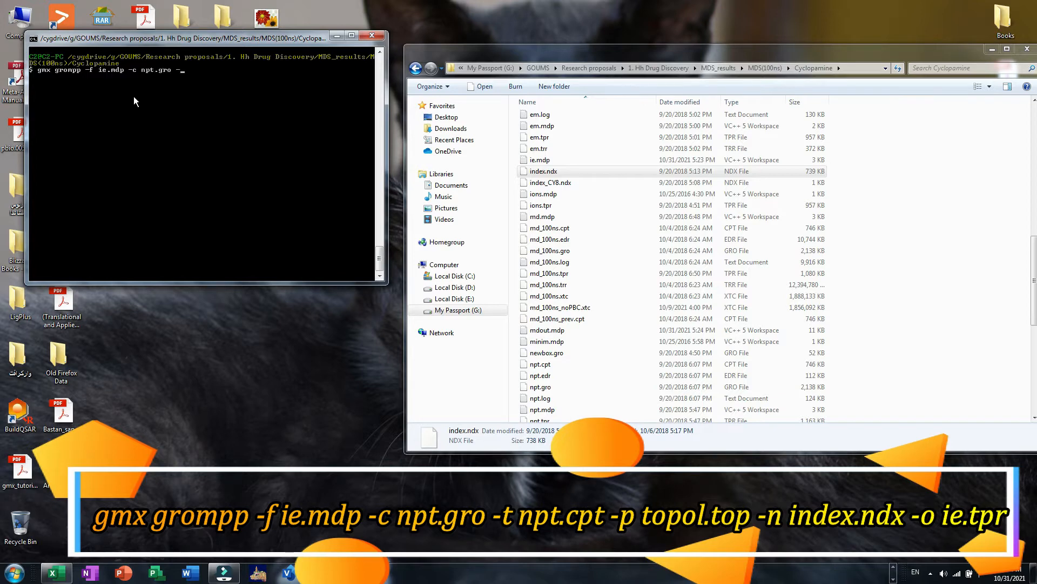
type("-t")
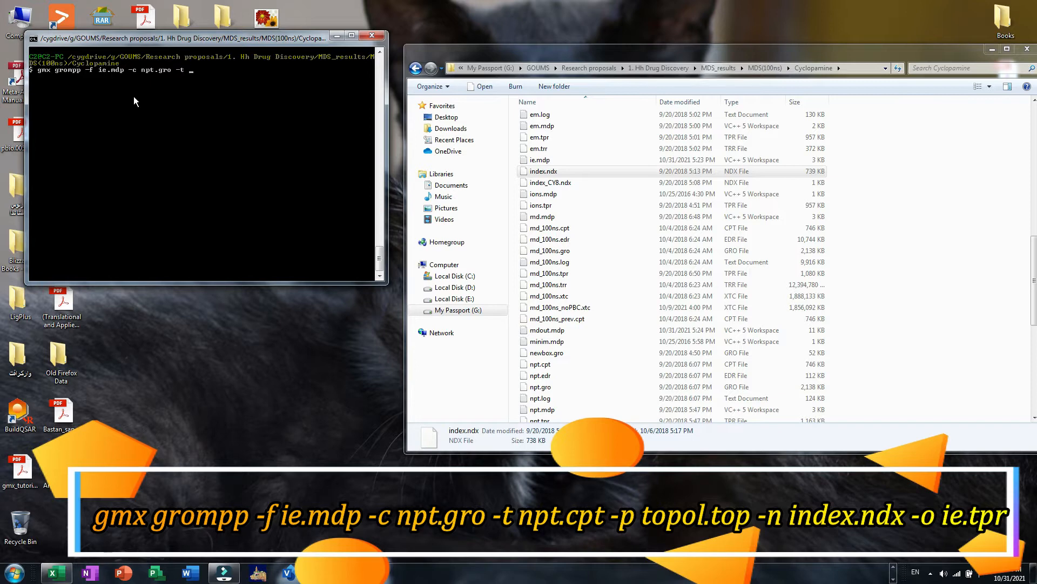
type("npt.")
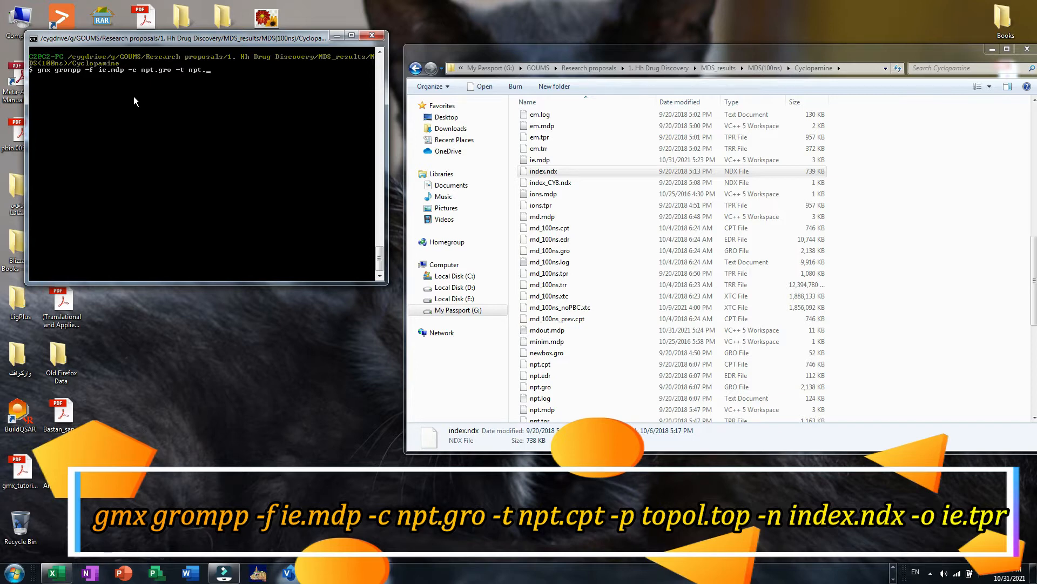
type("cpt -p topol.top")
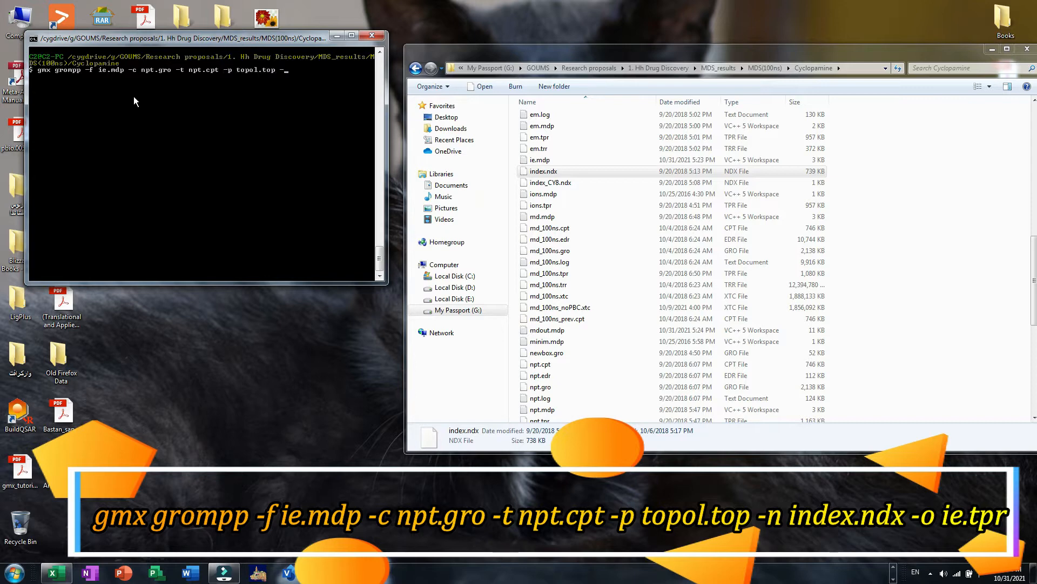
type("-n index.ndx -o ie.tpr")
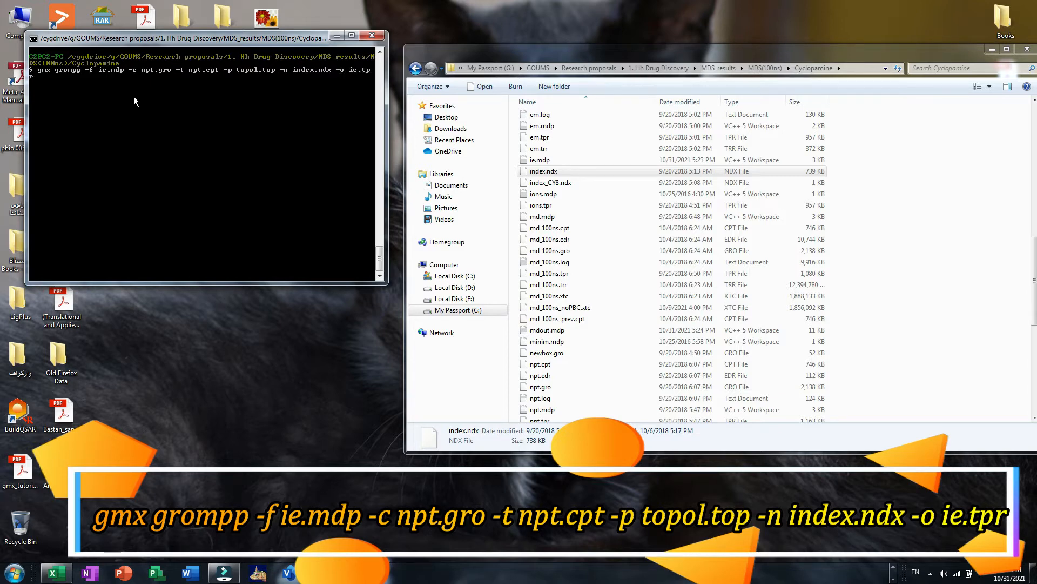
key("Enter")
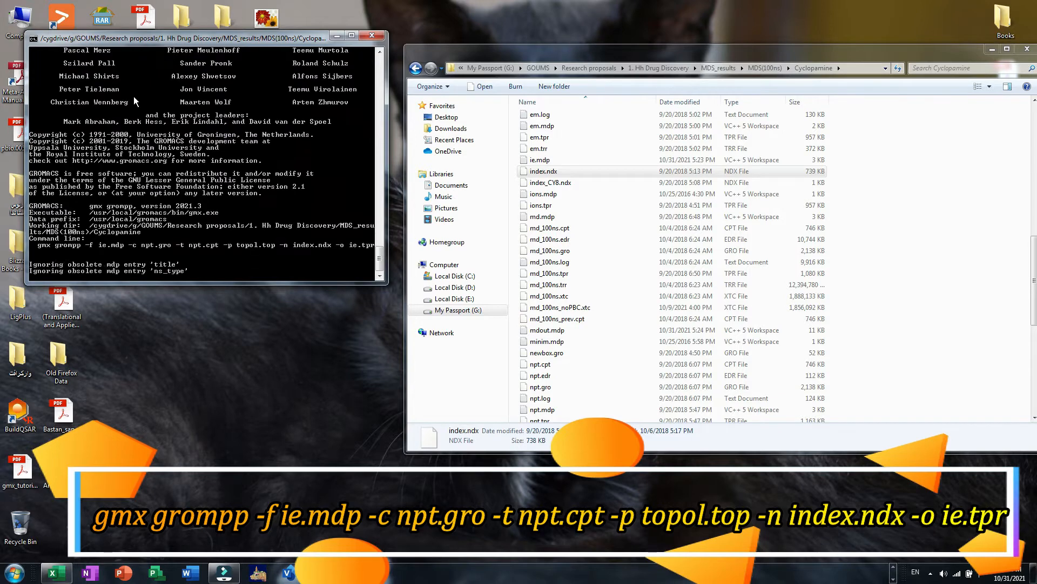
key("Return")
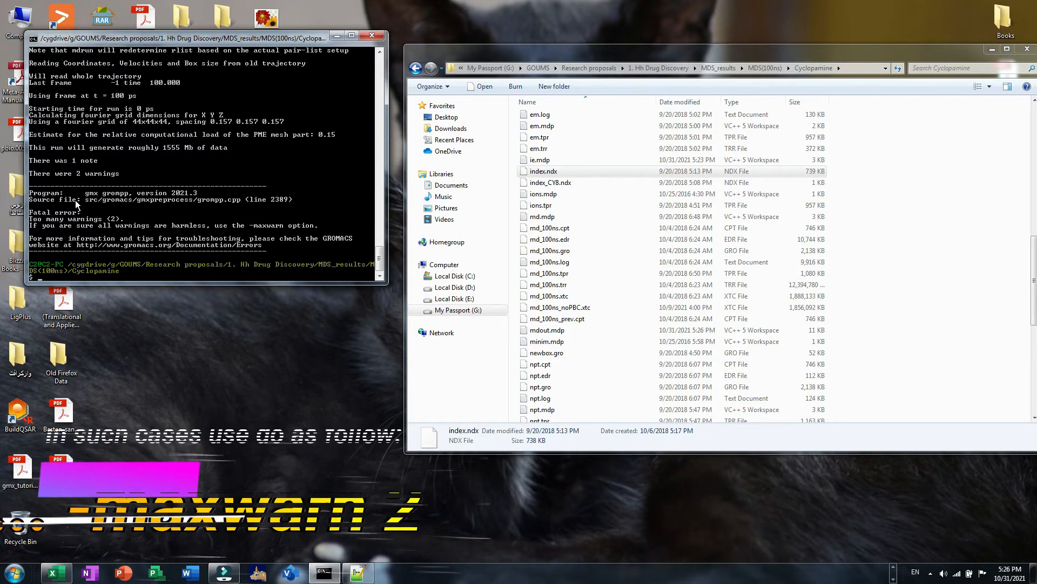
- Rerun the grompp command so ie.tpr is produced despite the two warnings
type("gmx grompp -f ie.mdp -c npt.gro -t npt.cpt -p topol.top -n index.ndx -o ie.tp")
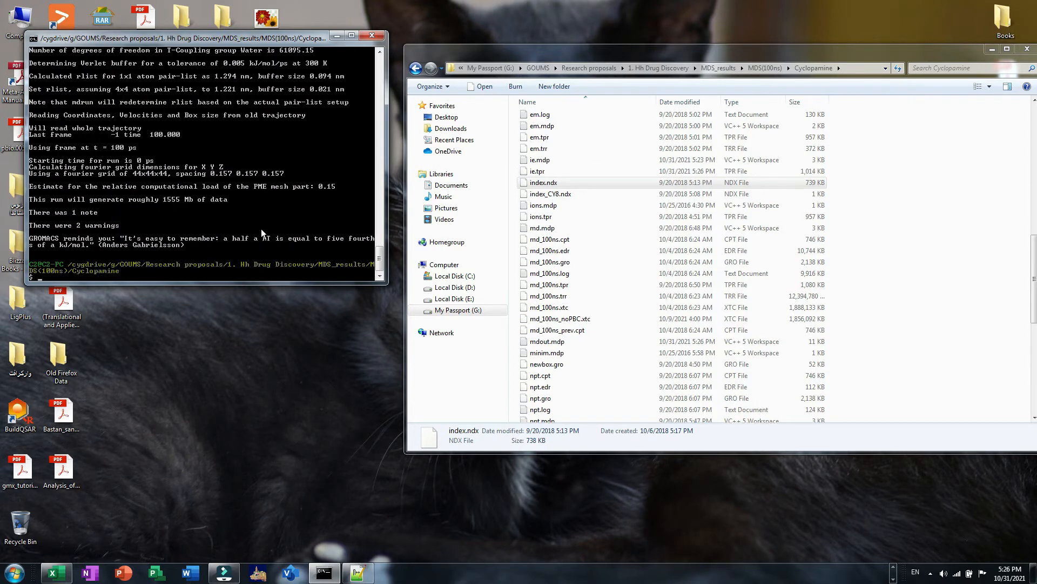
- Compose gmx mdrun -deffnm ie -rerun with -v -nb cpu using a placeholder trajectory name
left_click(537, 171)
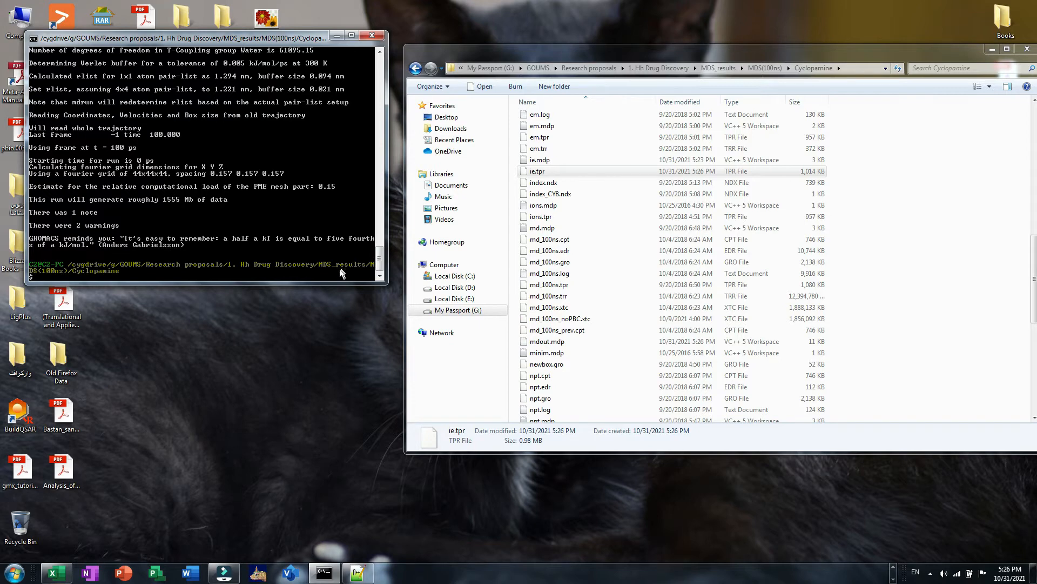
mouse_move(345, 274)
type("gmx mdrun ")
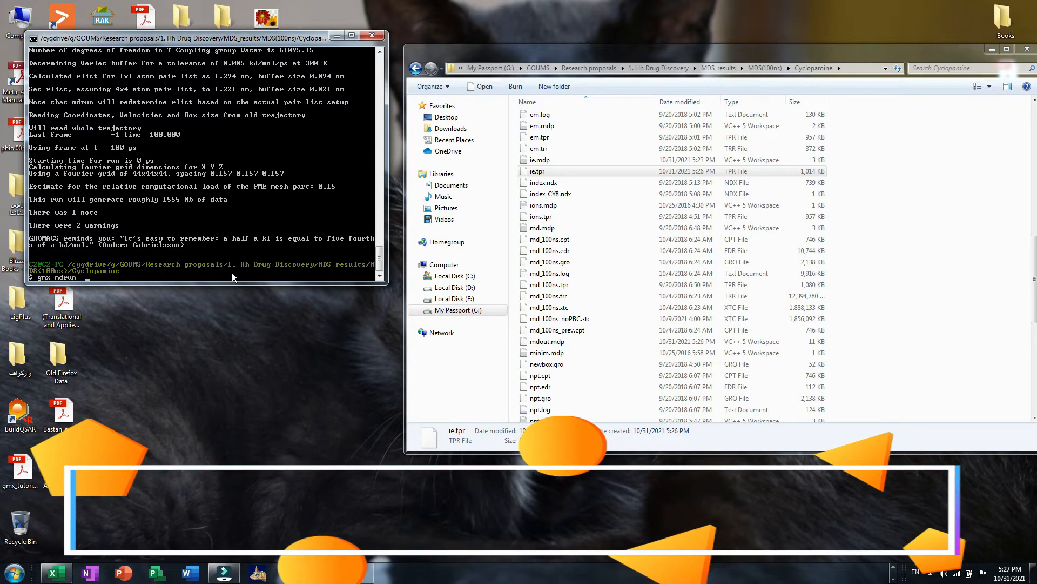
type("-deffnm ie -rerun")
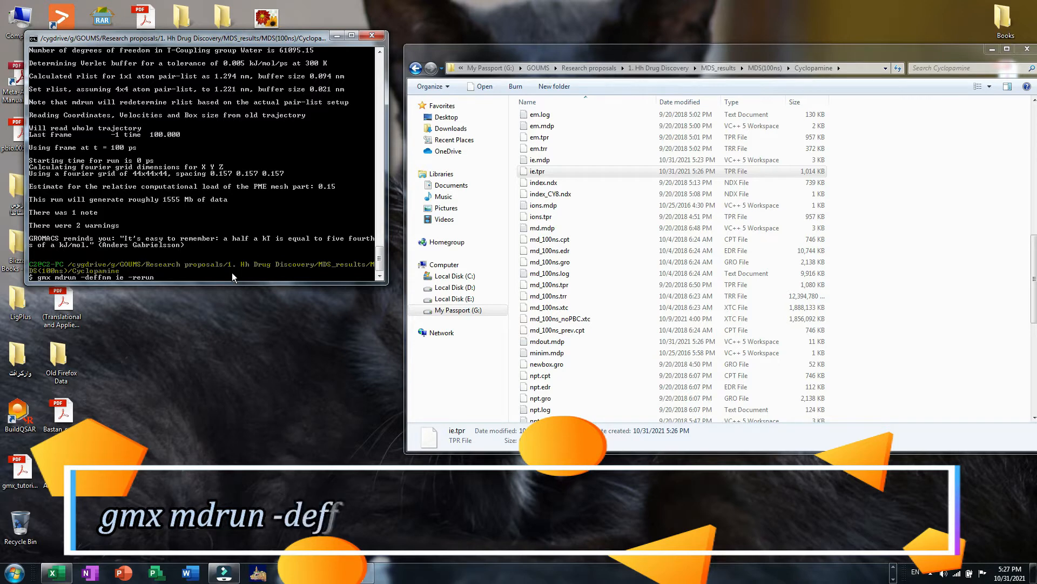
type("fnm ie -rer")
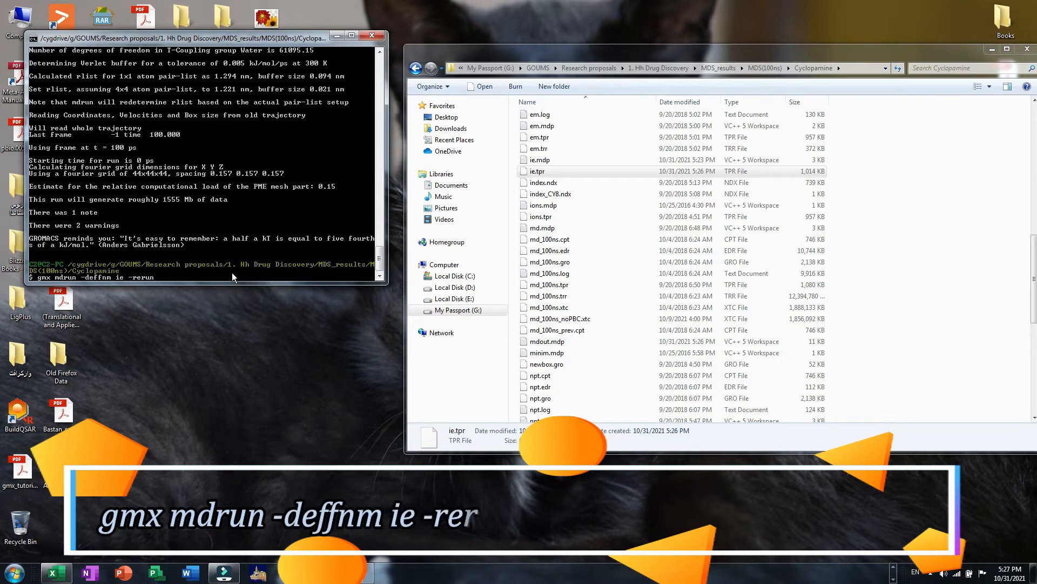
type("un yourMD.")
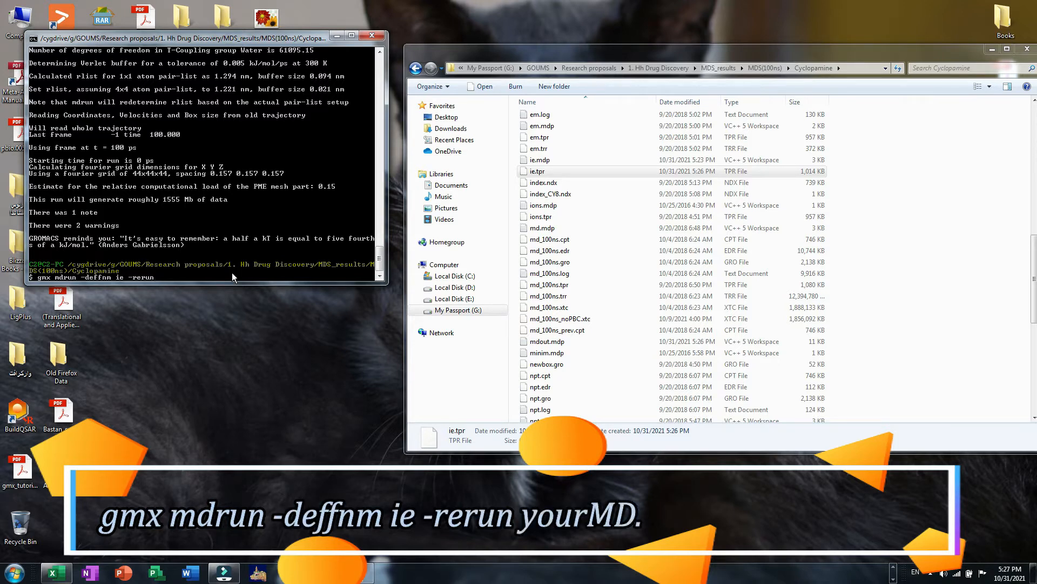
type(".xtc -v -nb")
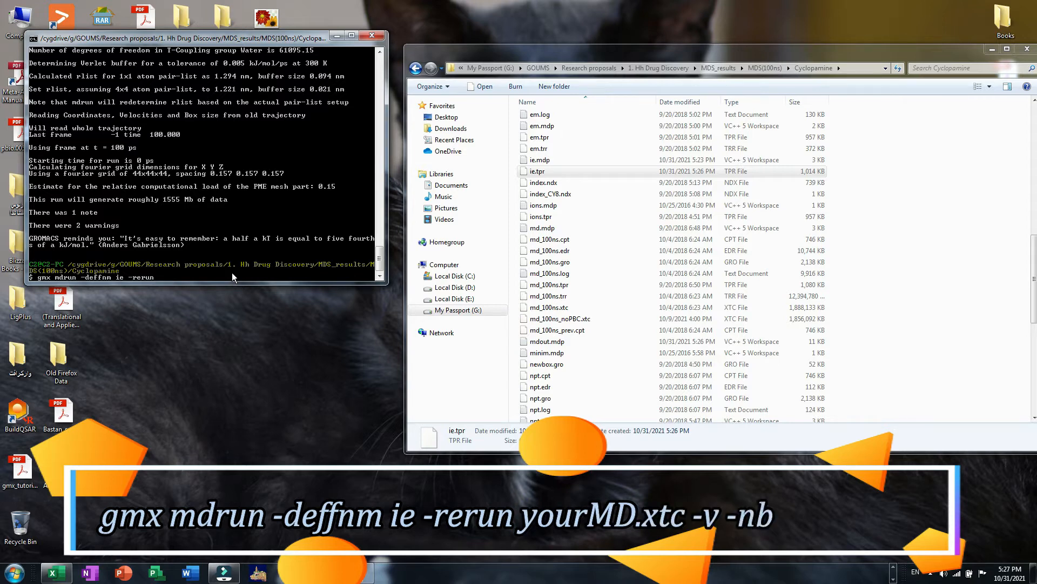
type("cpu")
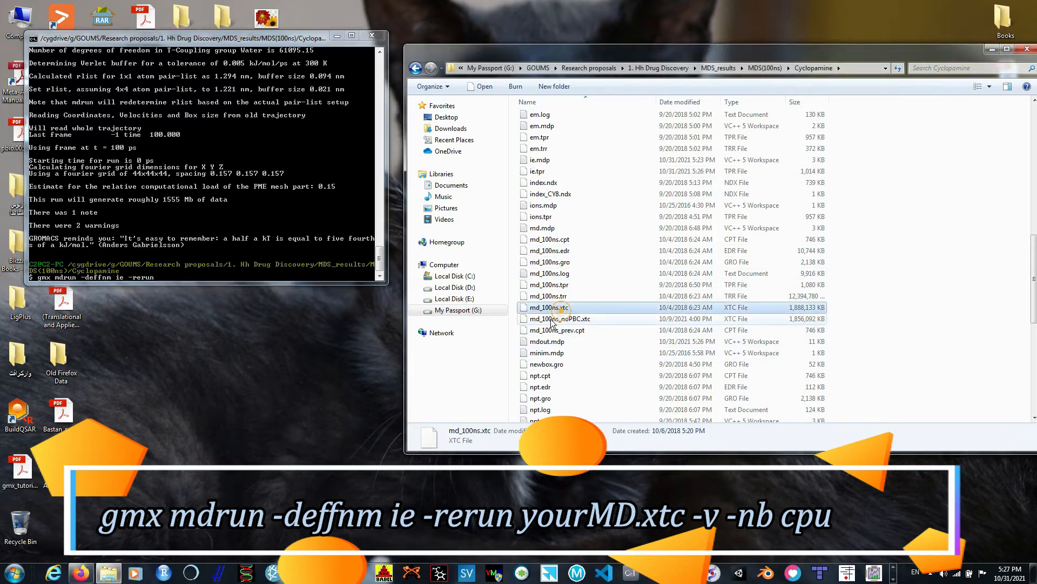
- Set the rerun trajectory to md_100ns.xtc with -v -nb cpu and start the energy recalculation
type("md_100ns.xtc")
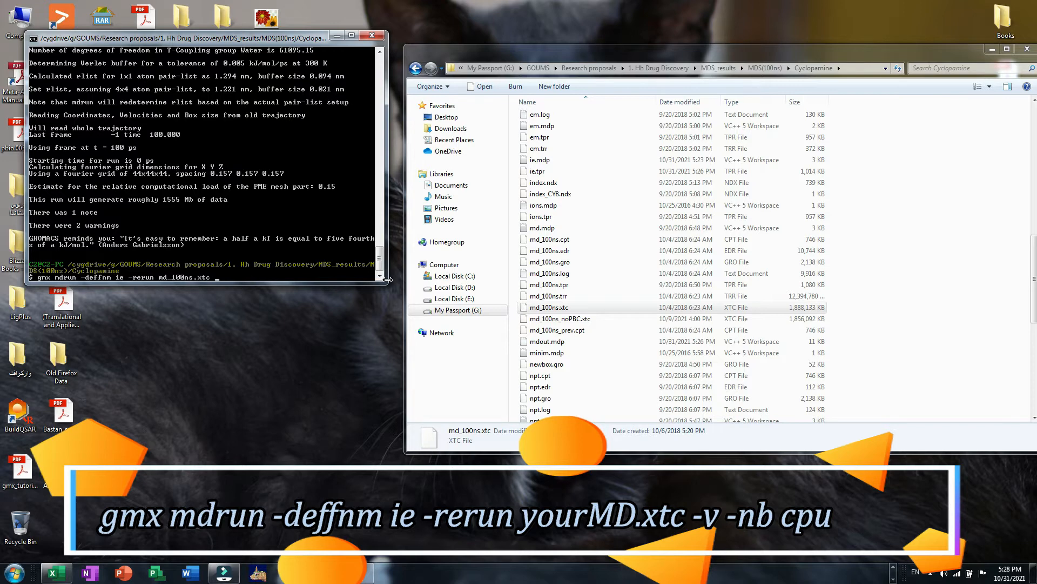
type("-v")
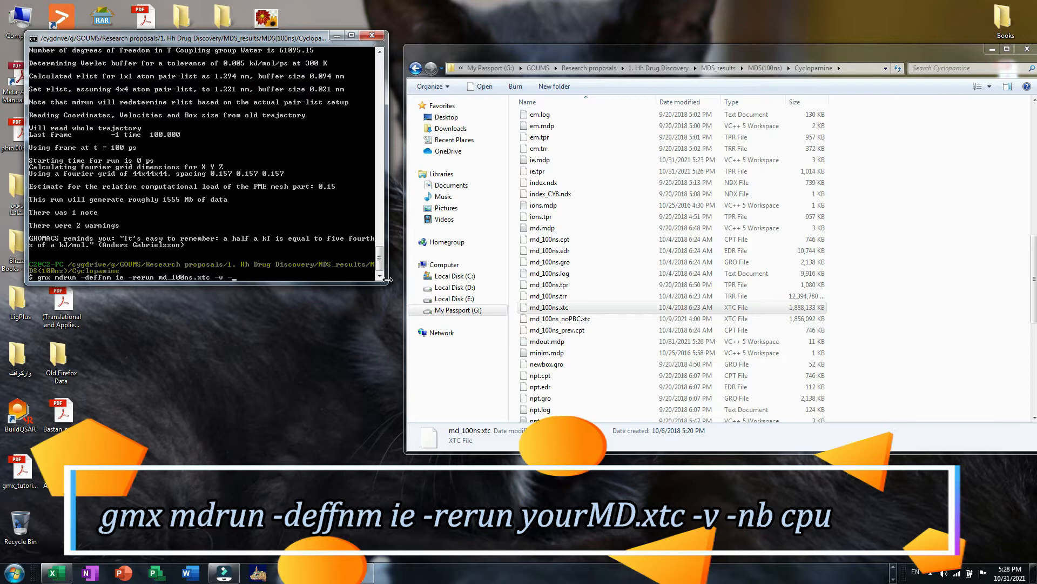
type("-nb c")
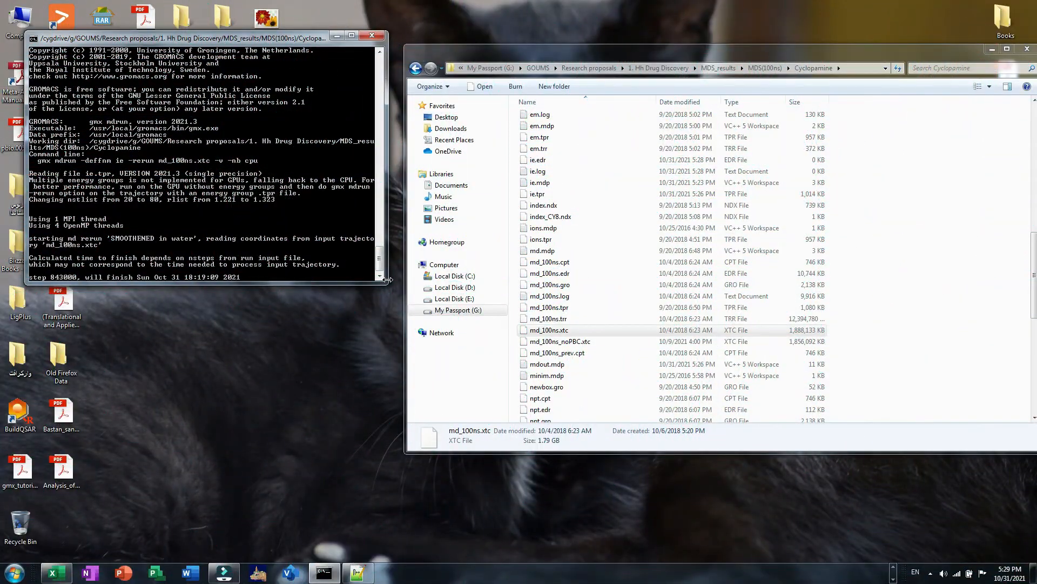
- Wait for the mdrun rerun to finish so ie.edr and ie.log are written to the Cyclopamine folder
left_click(538, 160)
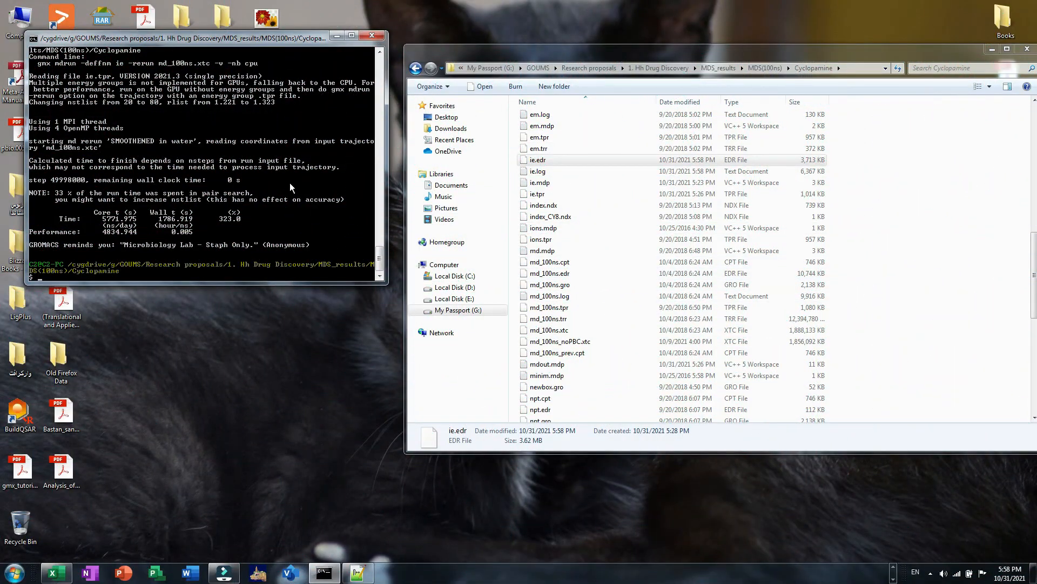
mouse_move(282, 194)
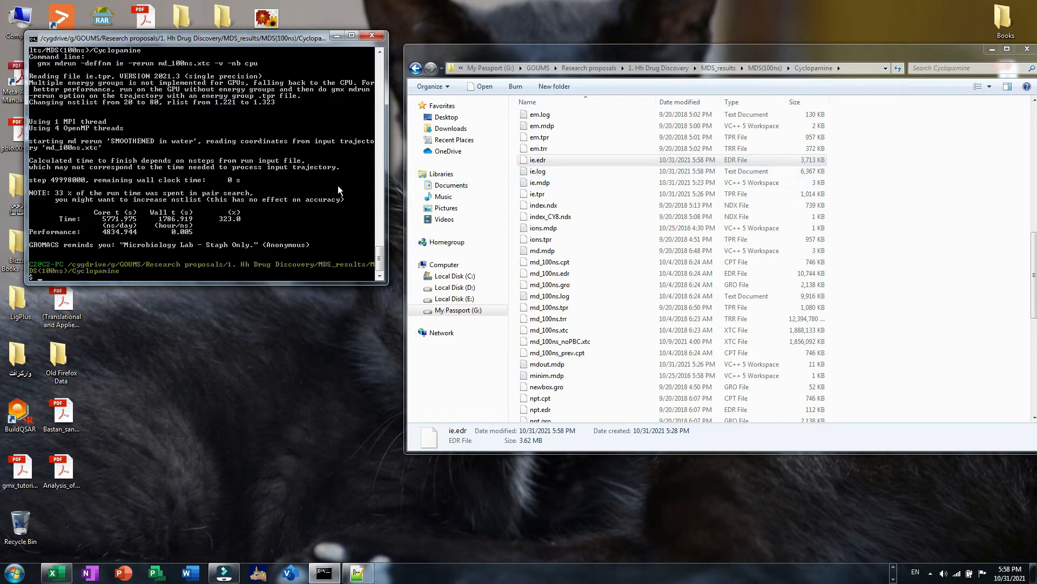
mouse_move(117, 249)
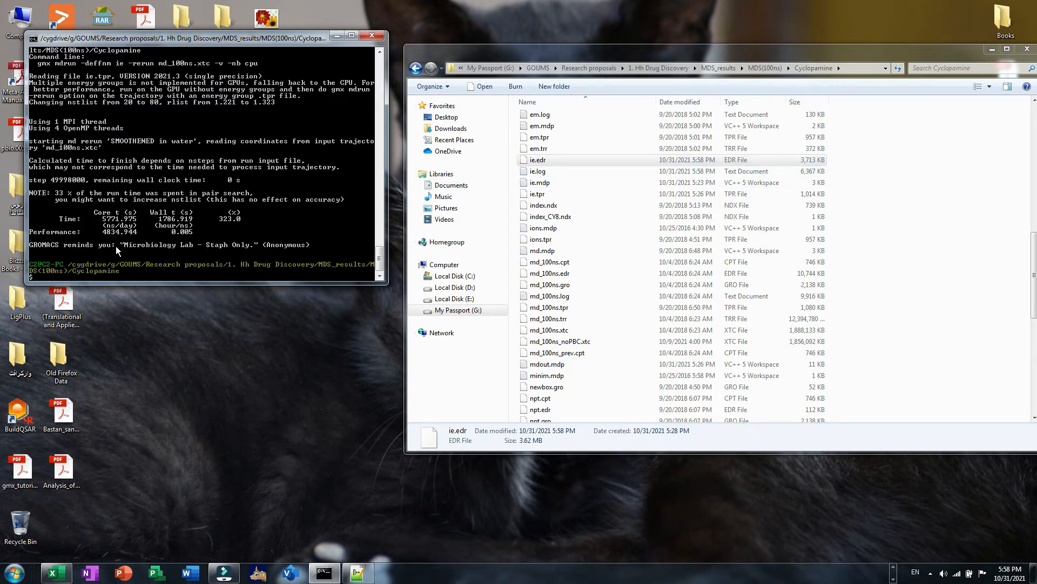
mouse_move(188, 264)
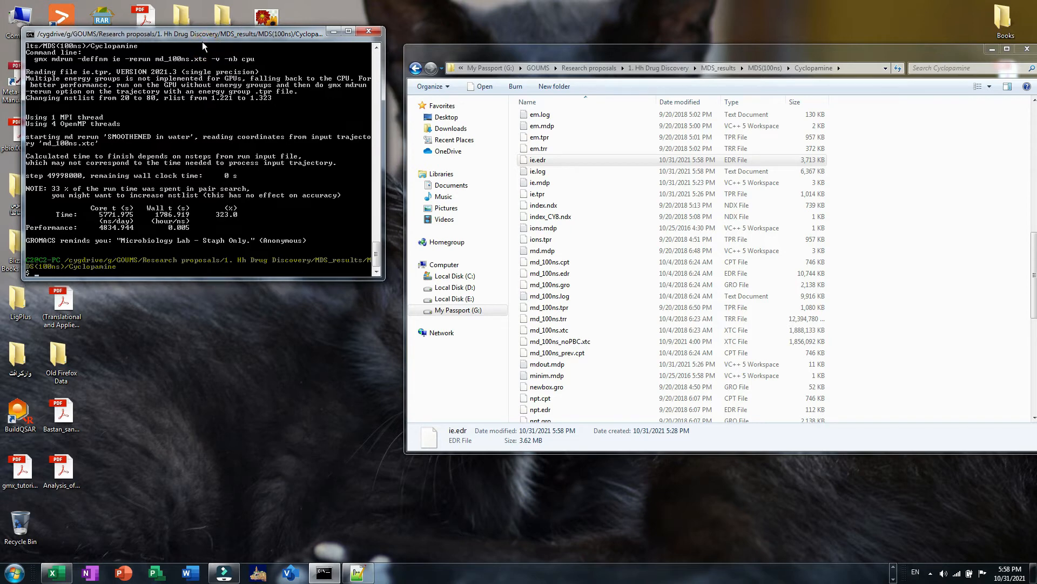
- Compose gmx energy -f ie.edr -o tie.xvg with -b start and -e end frame options
type("gmx energy")
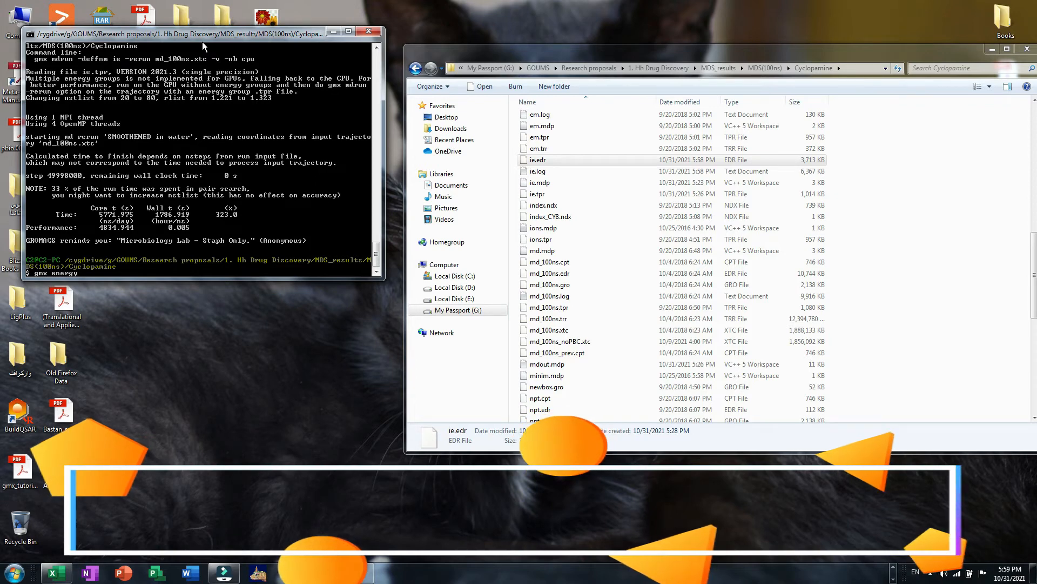
type("-f ie")
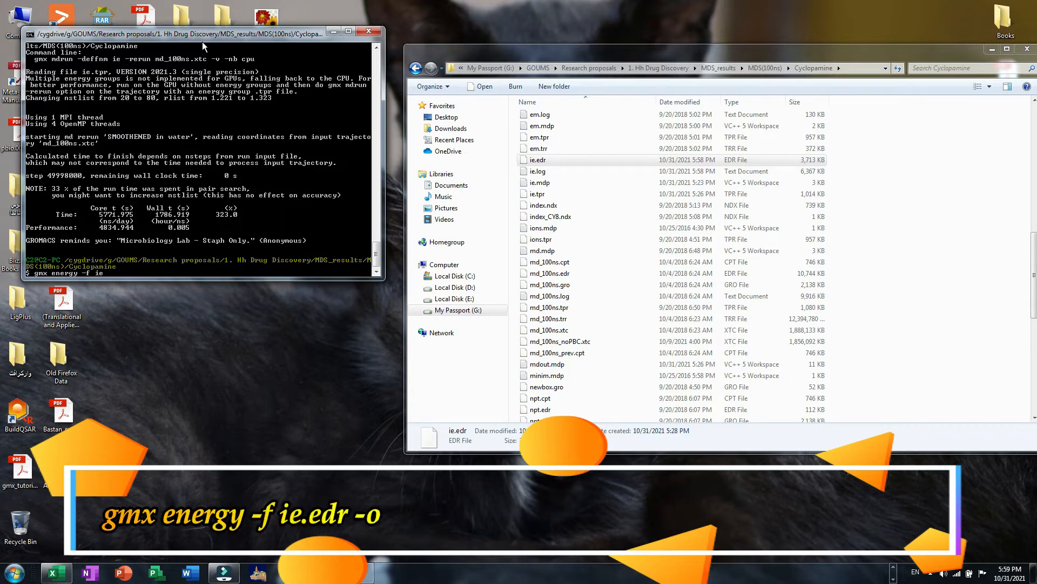
type("output.xvg -b 'start")
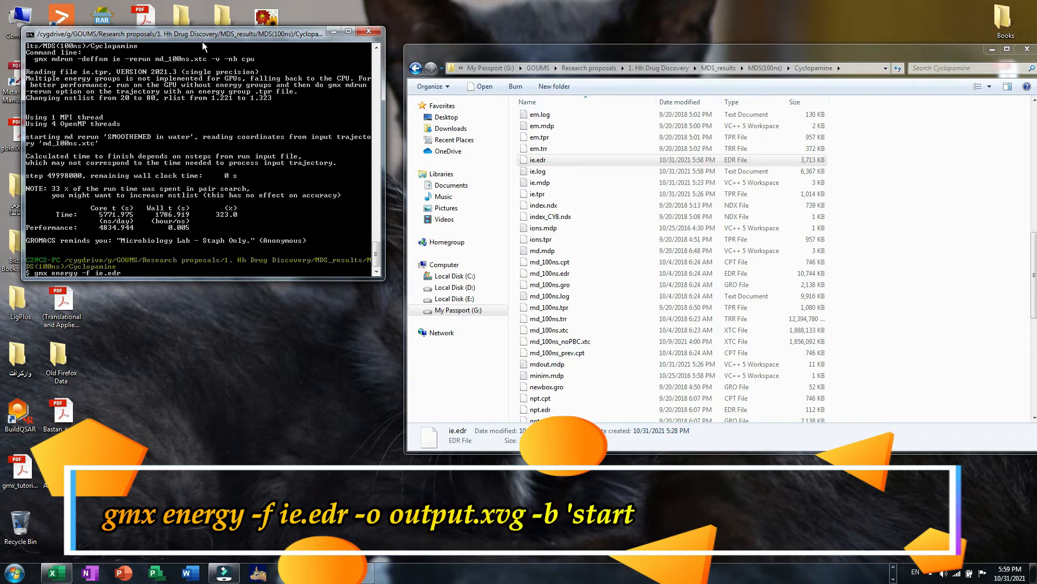
type("frame' -e 'ending frame")
type(" -o")
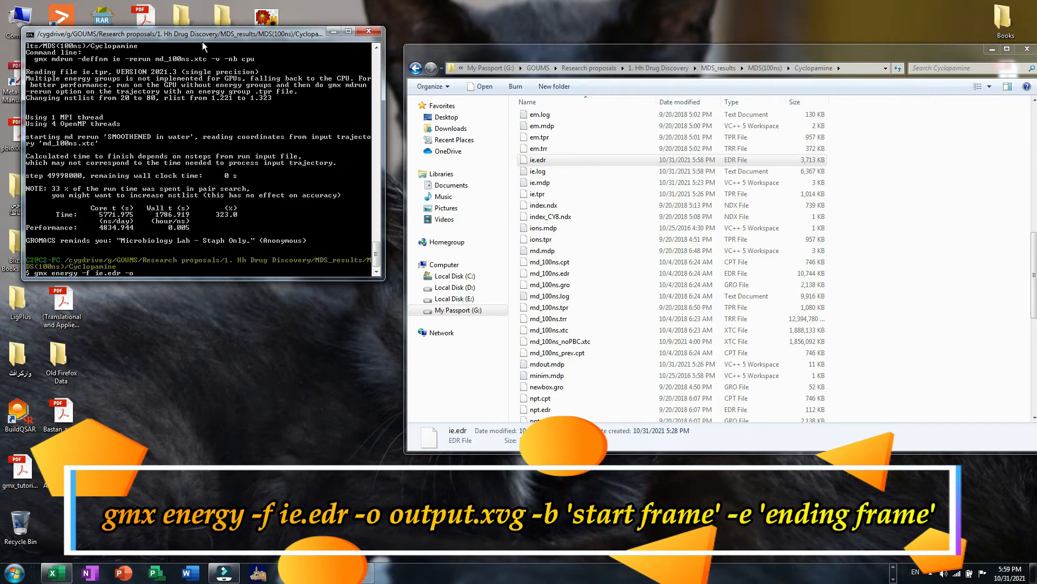
type("tie.xvg -b e")
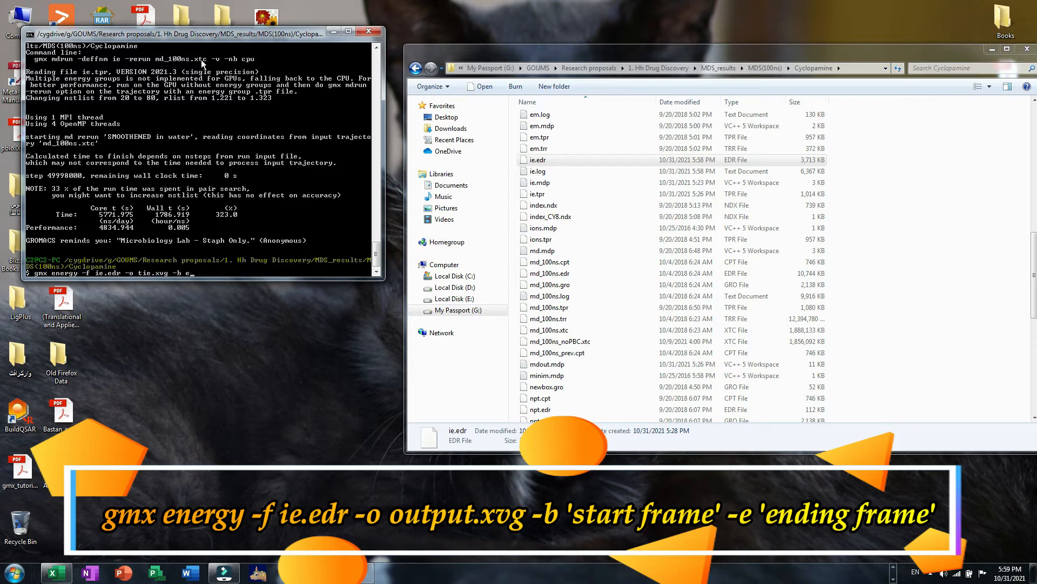
key("Backspace")
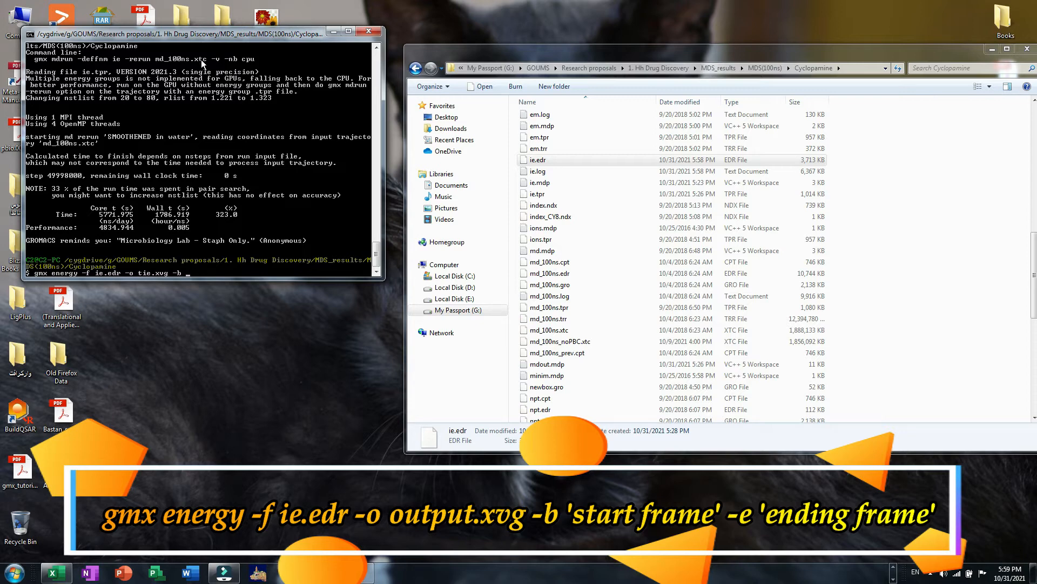
type("-e")
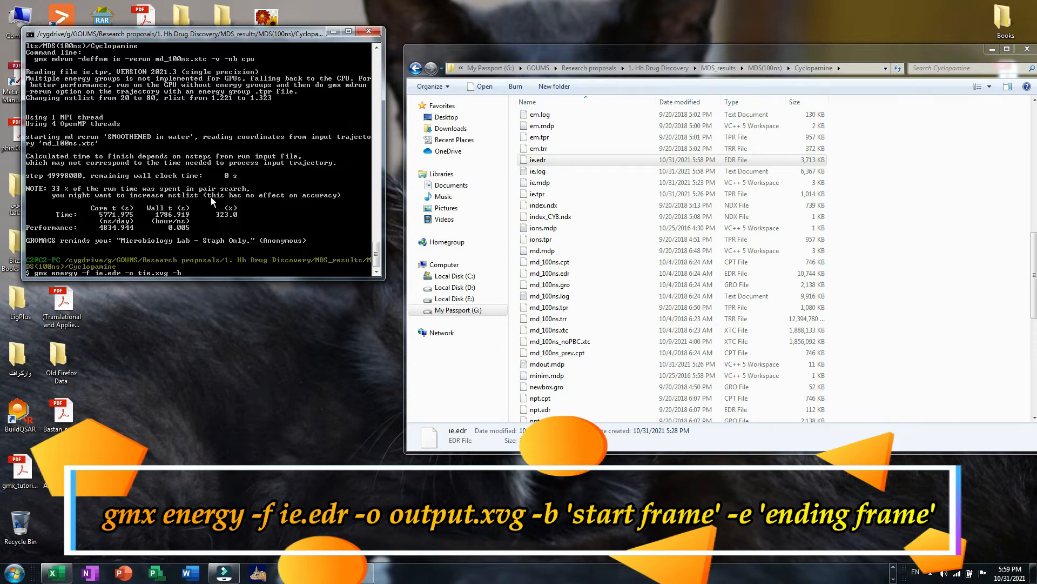
left_click(55, 573)
type(" 5467")
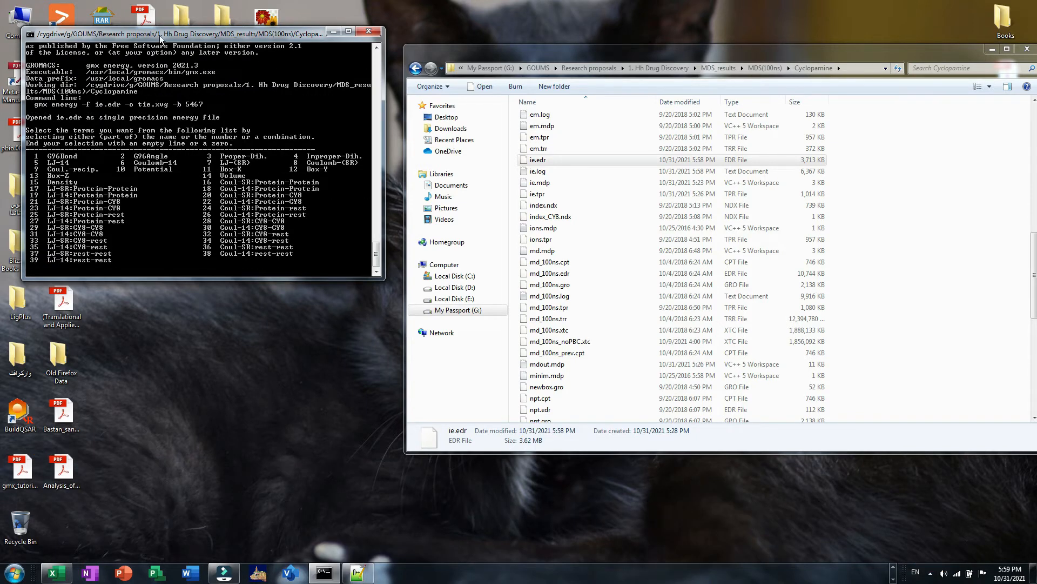
mouse_move(140, 99)
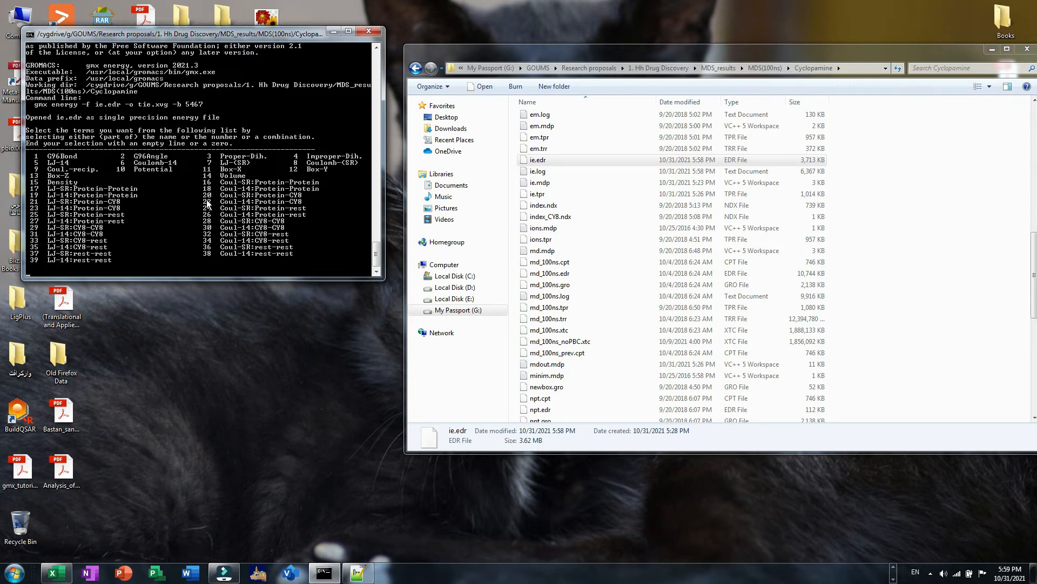
mouse_move(187, 255)
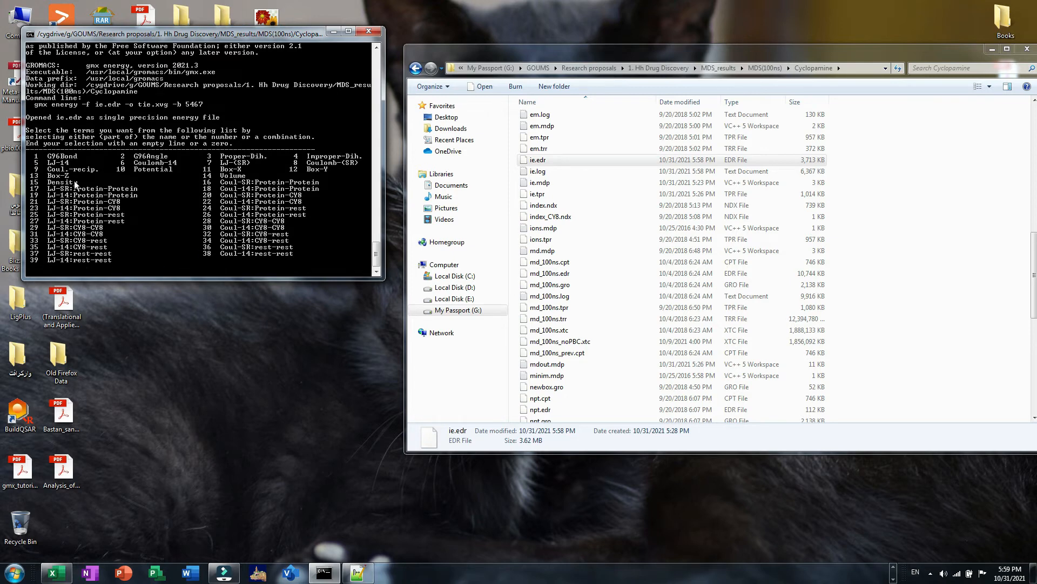
mouse_move(199, 202)
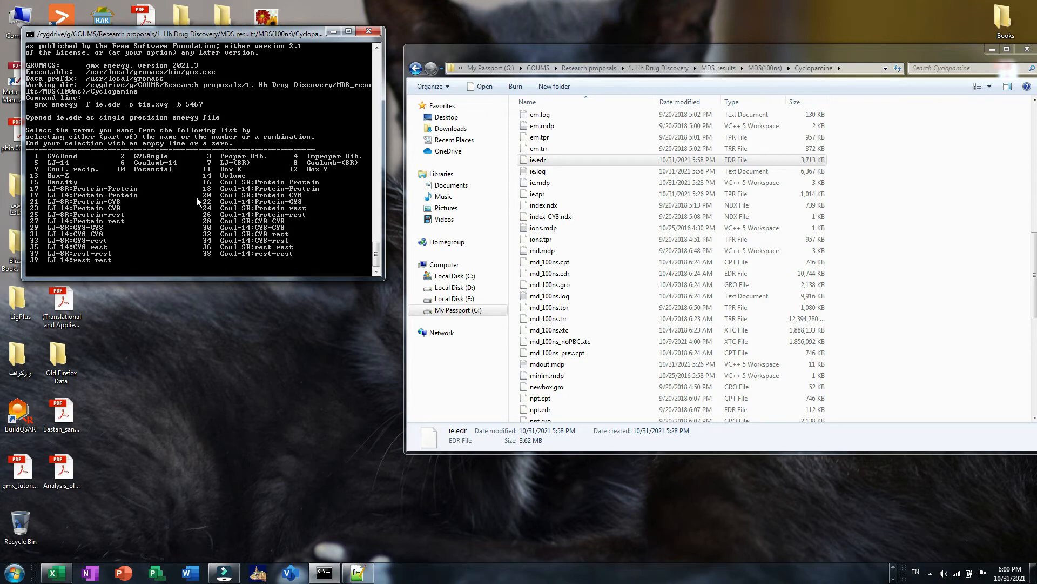
mouse_move(182, 194)
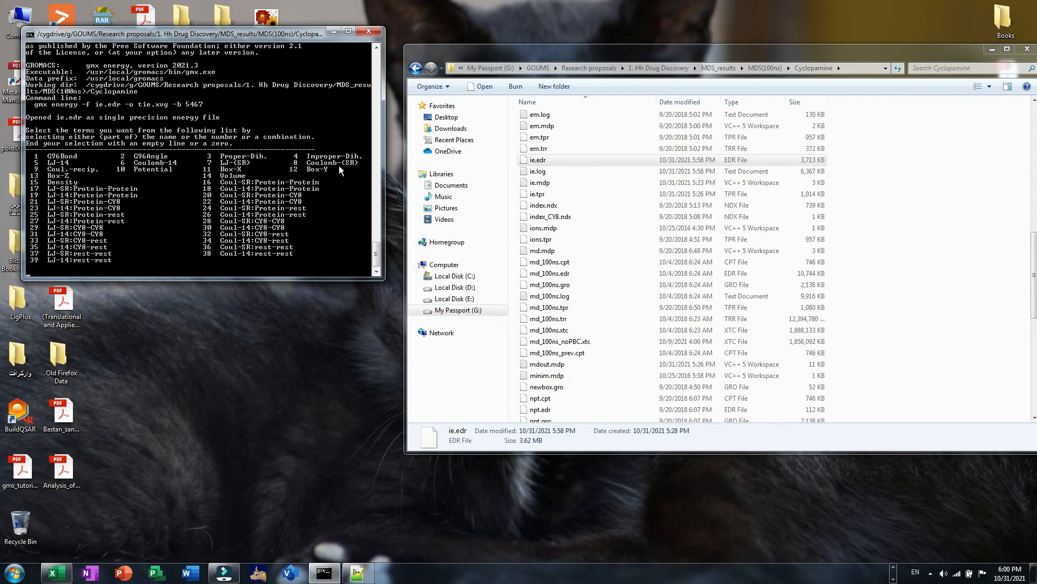
mouse_move(193, 322)
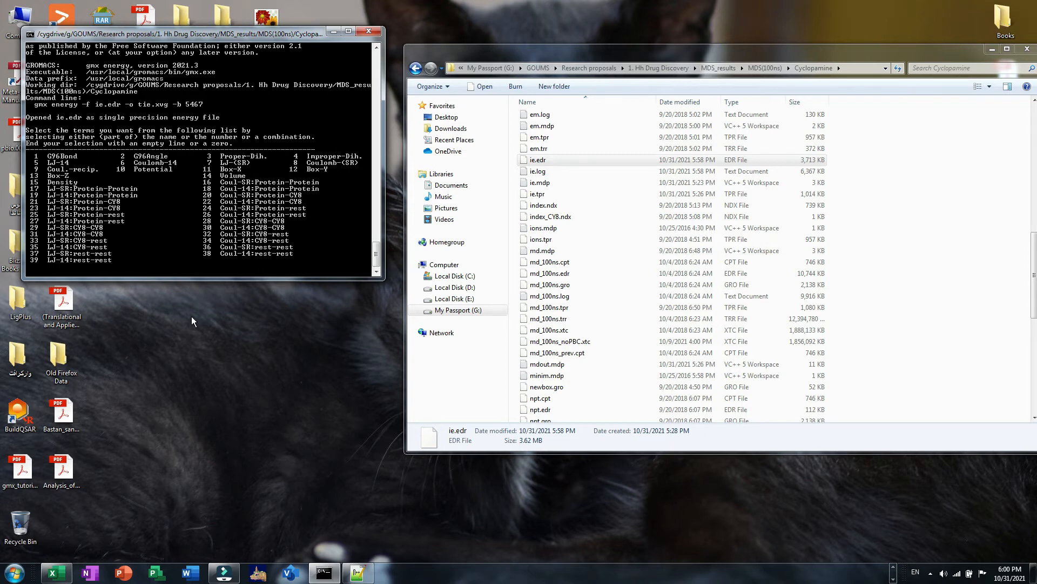
mouse_move(136, 260)
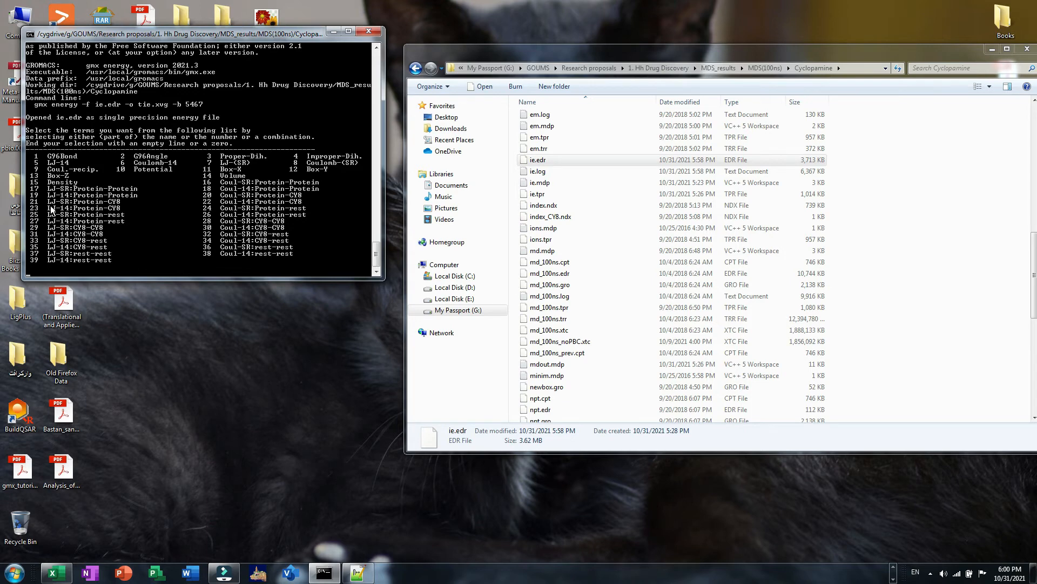
mouse_move(122, 210)
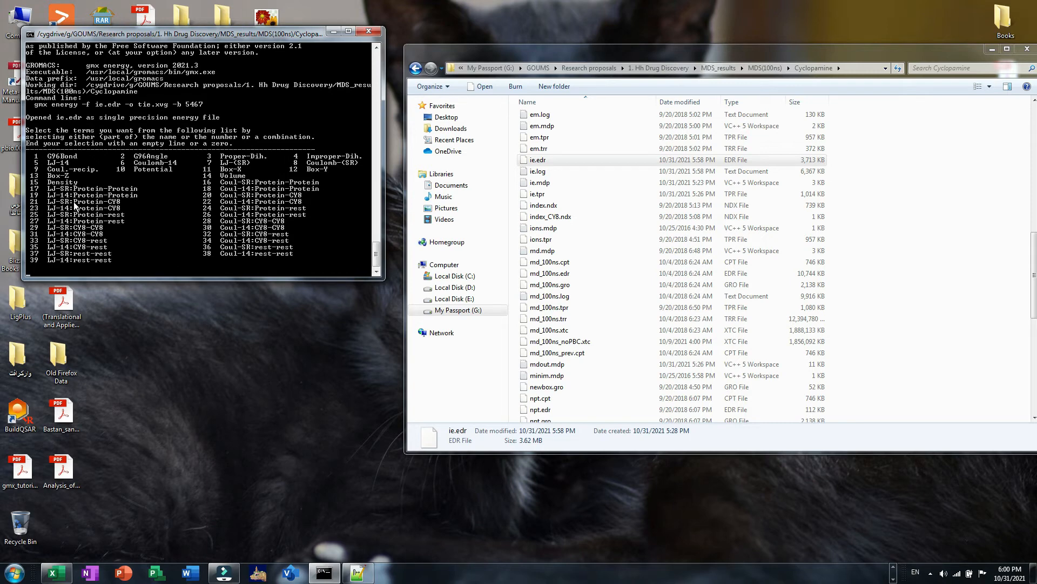
mouse_move(237, 215)
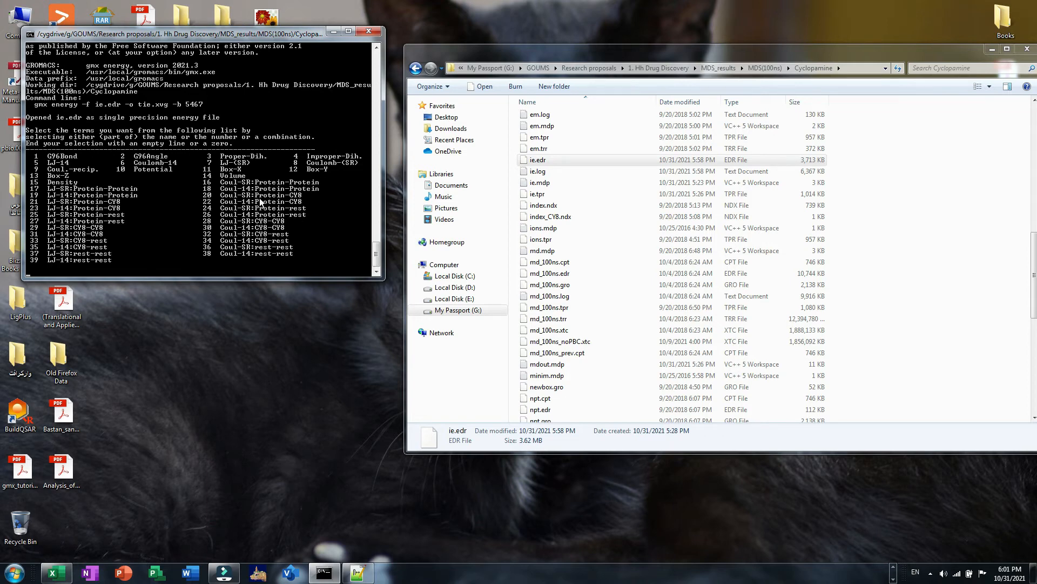
mouse_move(259, 203)
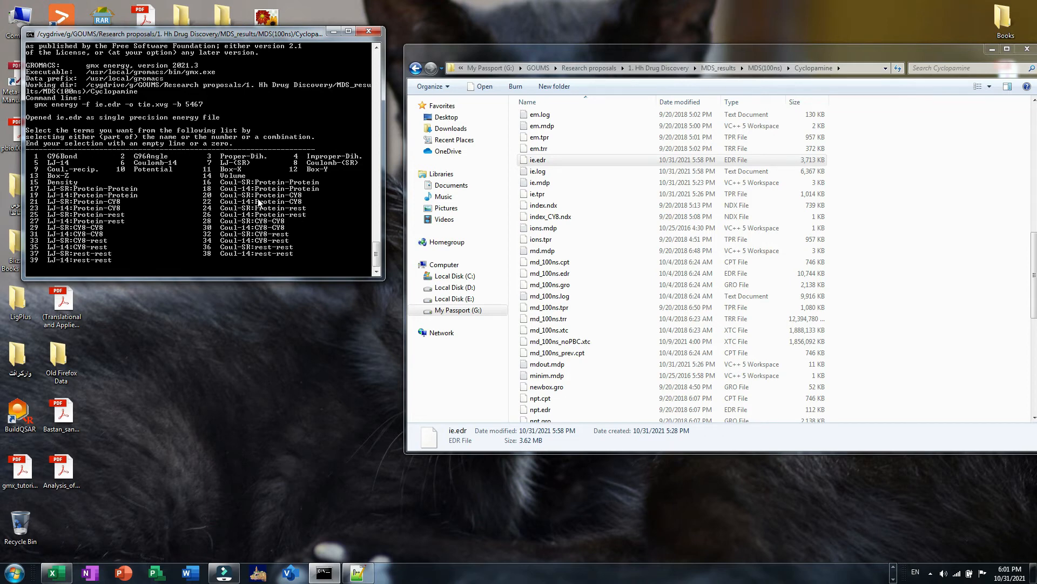
- Extract term 20 Coul-SR:Protein-CY8 into tie20.xvg and term 21 LJ-SR into tie21.xvg
type("20")
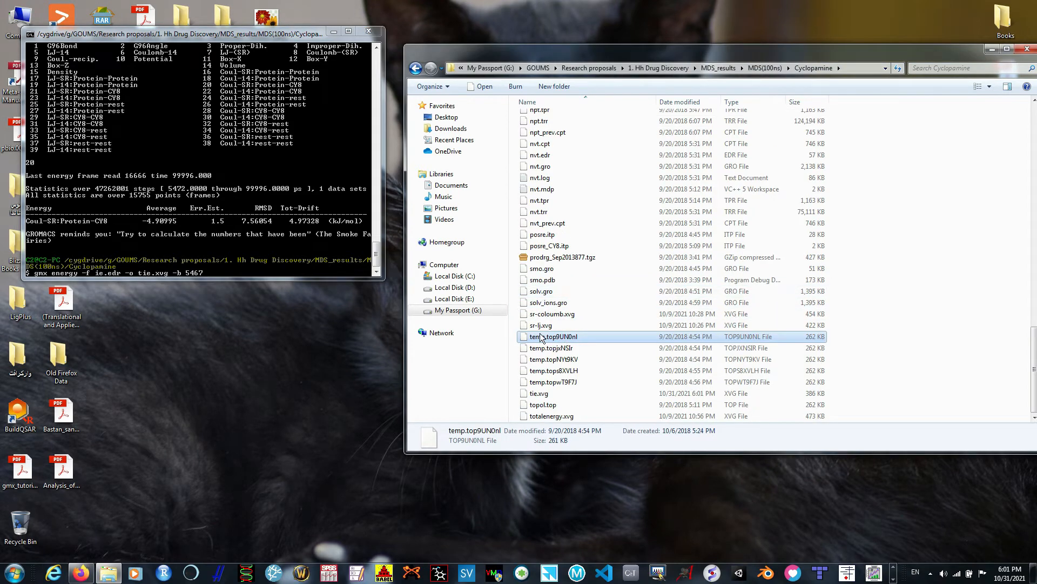
left_click(538, 393)
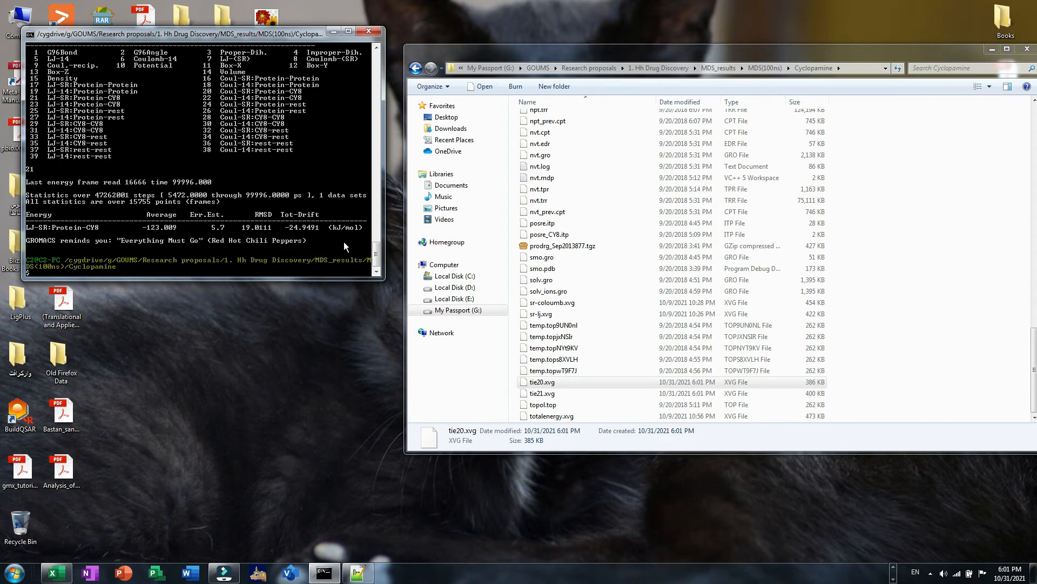
left_click(541, 393)
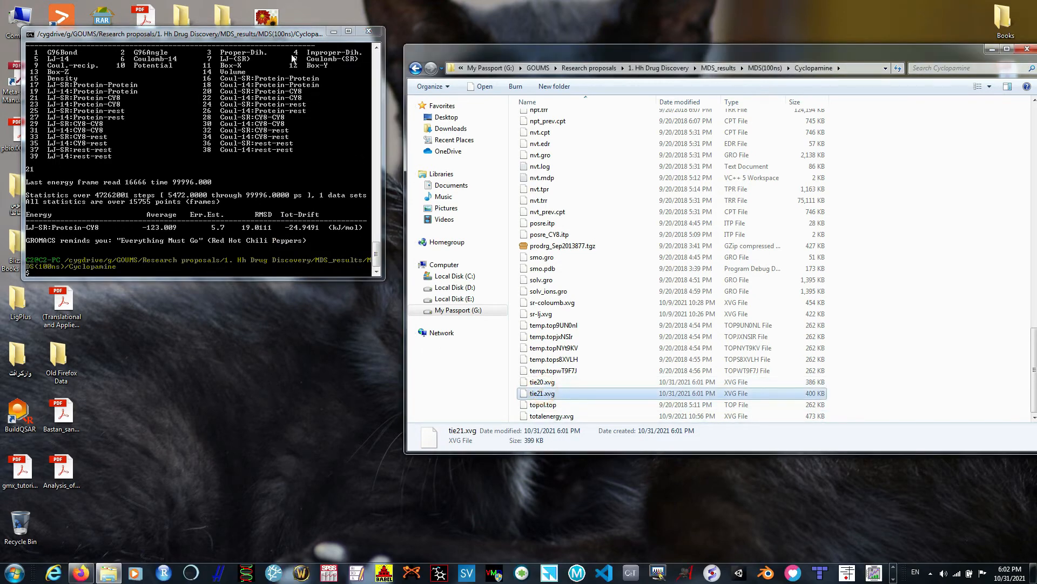
mouse_move(313, 220)
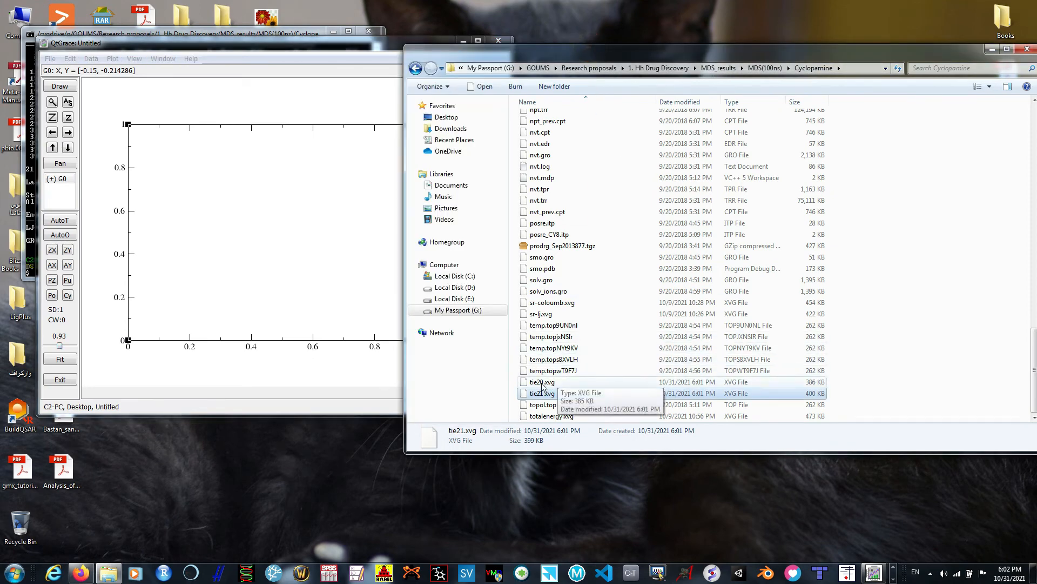
- Plot tie20.xvg and tie21.xvg as energy graphs in QtGrace, then close the LJ-SR plot
left_click(541, 381)
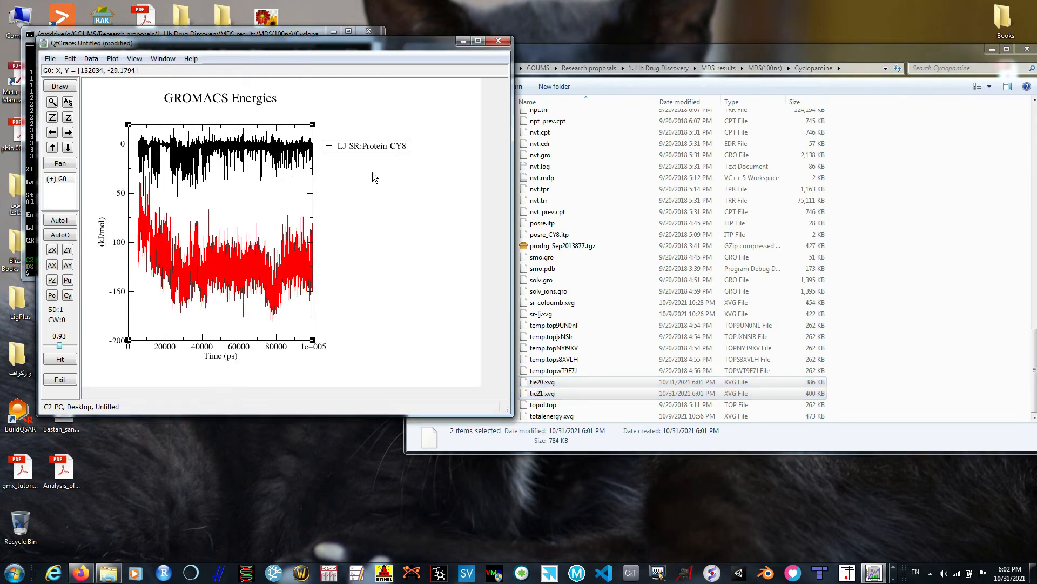
mouse_move(259, 247)
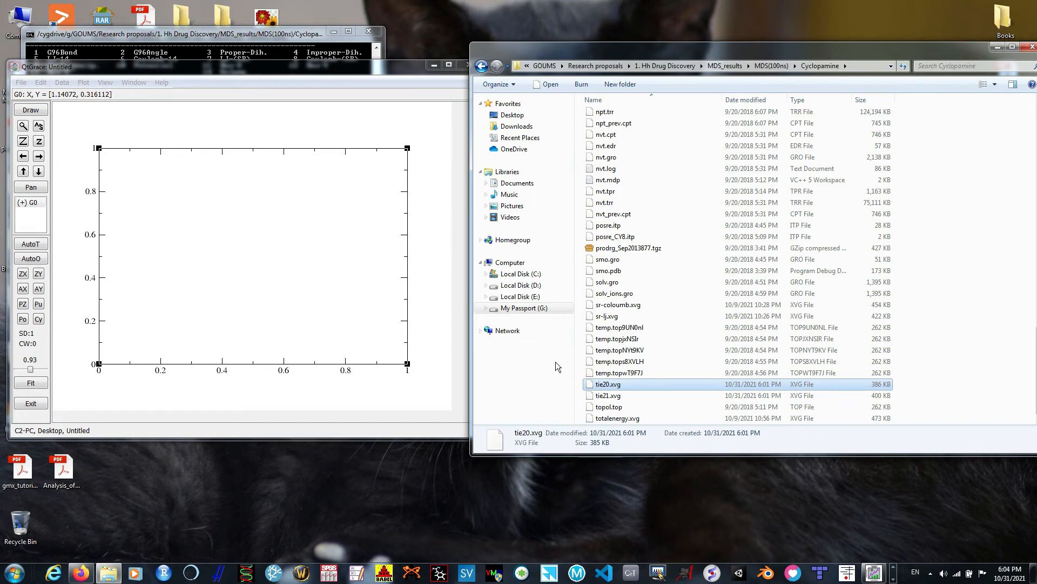
mouse_move(607, 384)
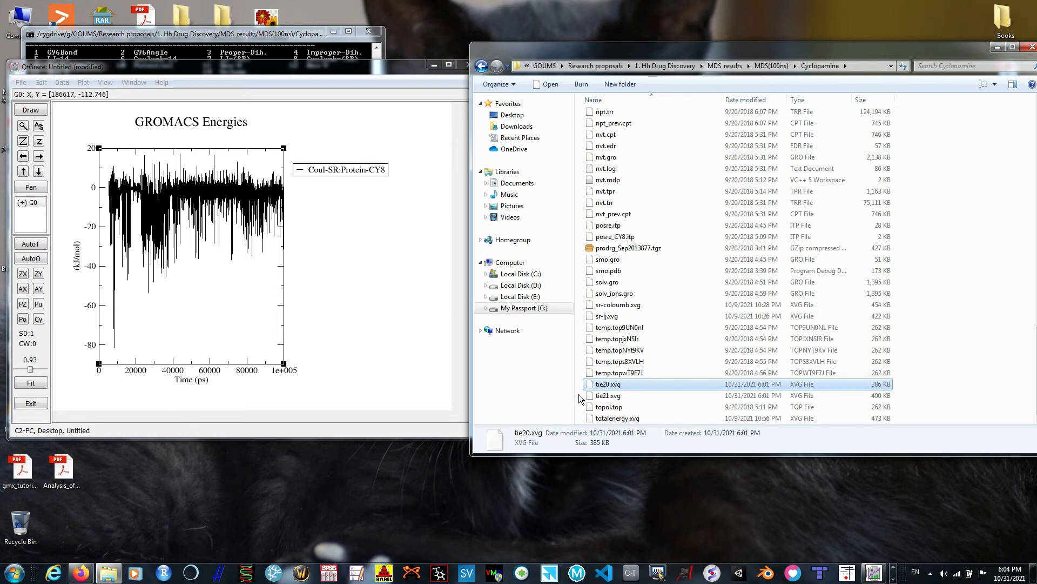
left_click(606, 396)
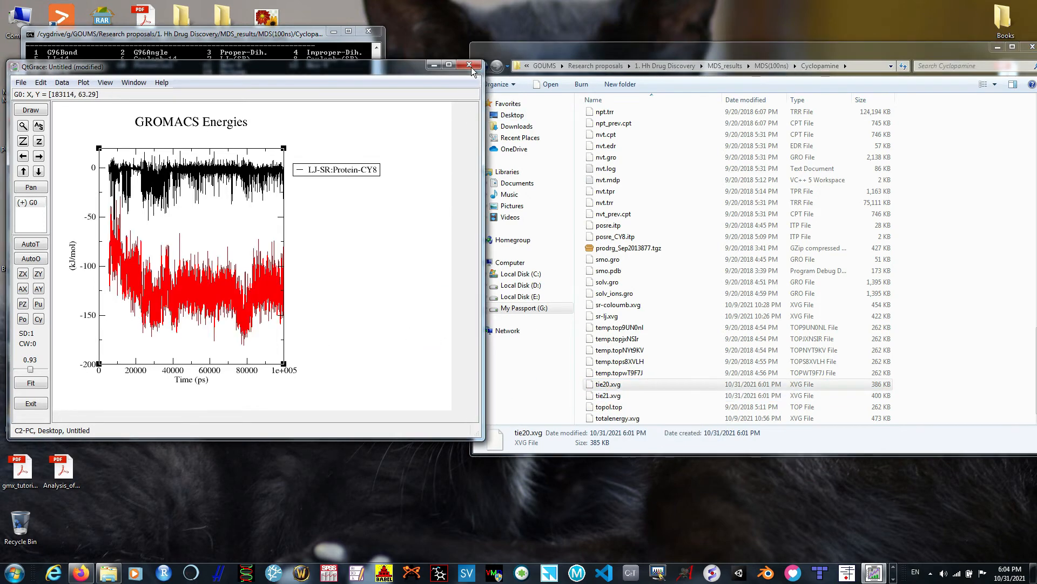
left_click(470, 65)
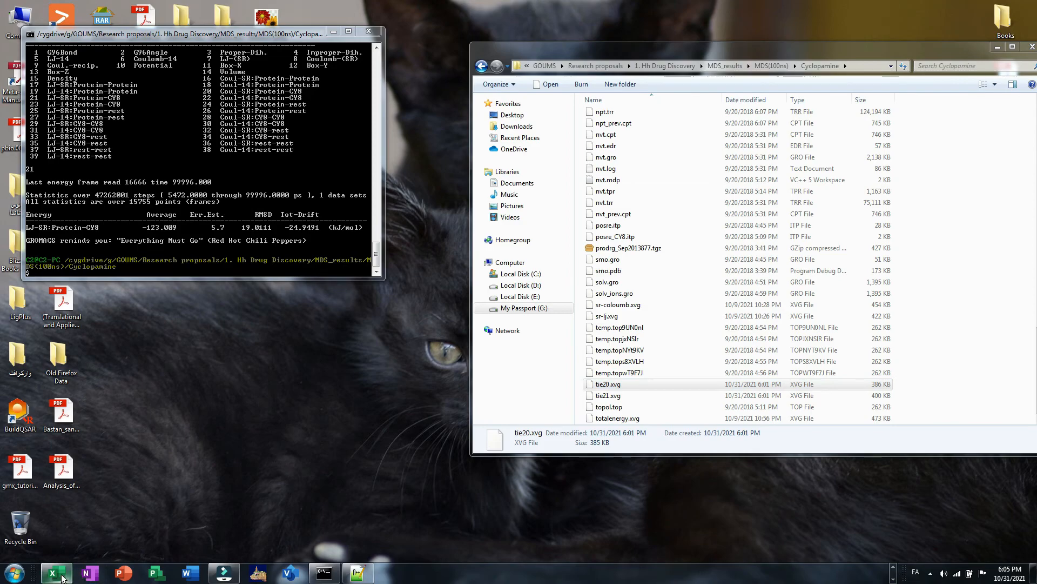
- Open tie20.xvg in Notepad++ from the Cyclopamine folder
left_click(55, 573)
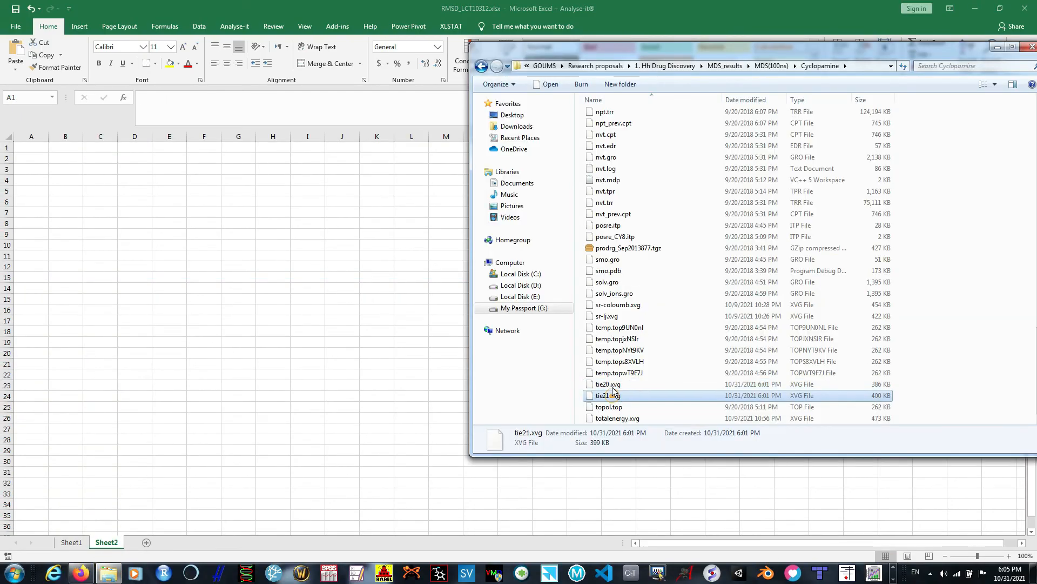
right_click(607, 383)
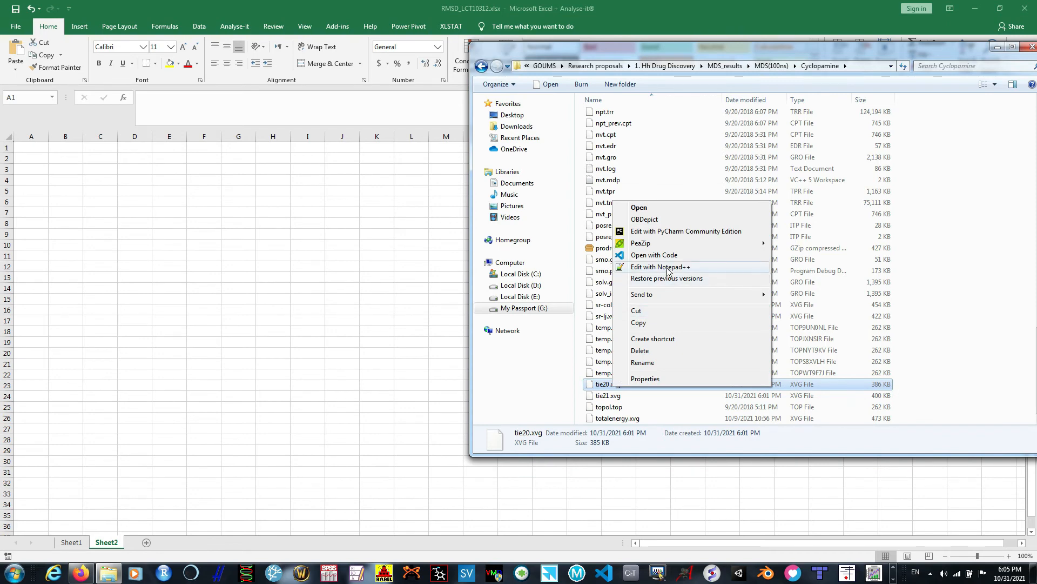
left_click(659, 267)
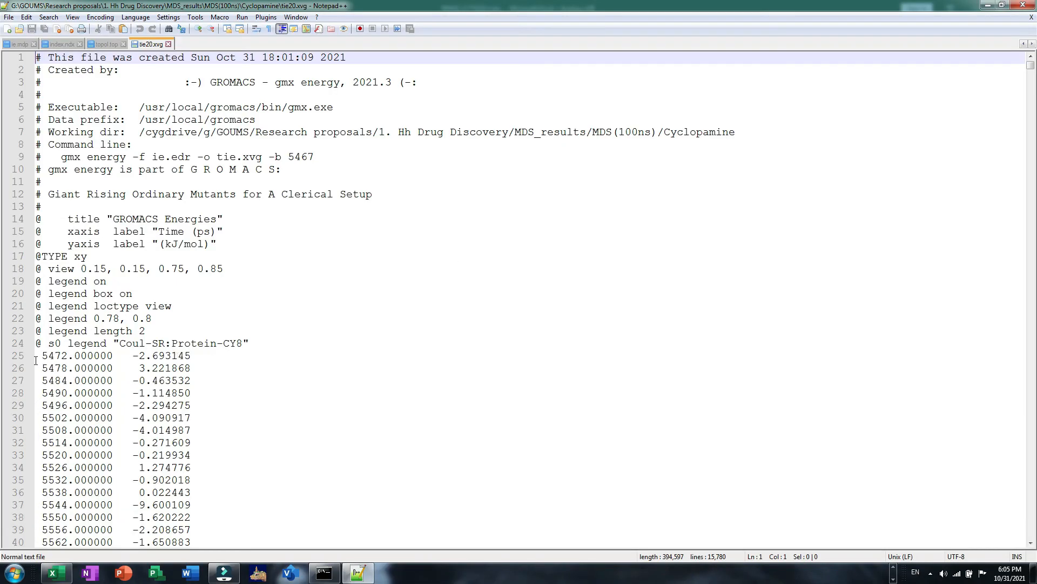
- Select the tie20.xvg data rows and switch back to the Excel sheet
left_click(42, 356)
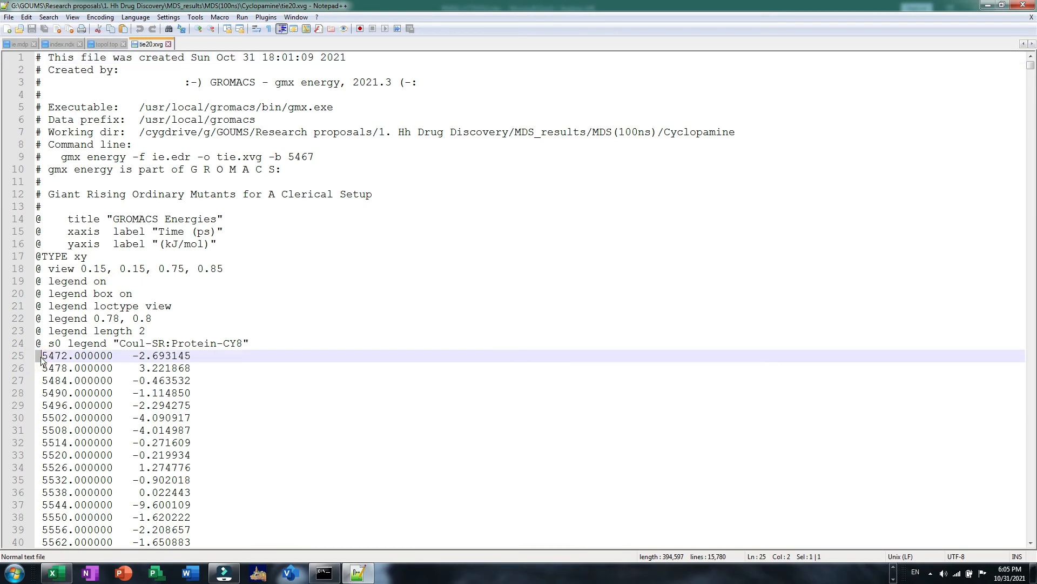
key("ctrl+a")
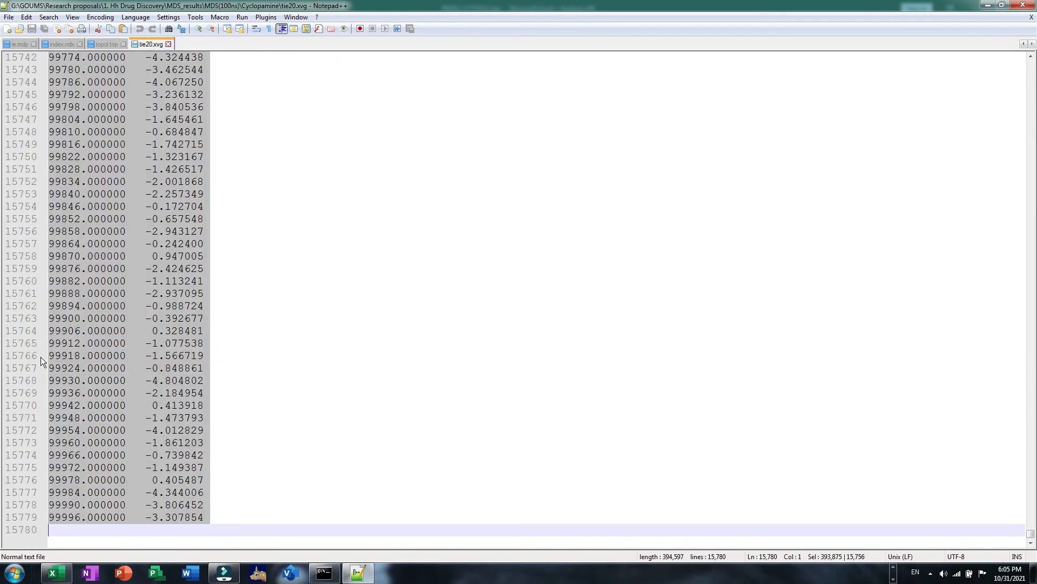
mouse_move(84, 562)
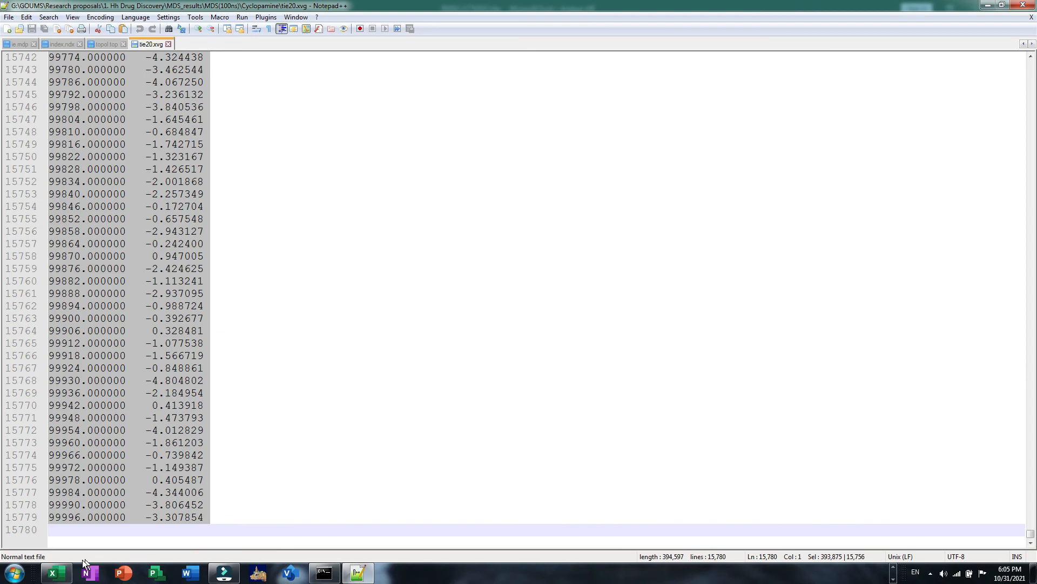
left_click(55, 572)
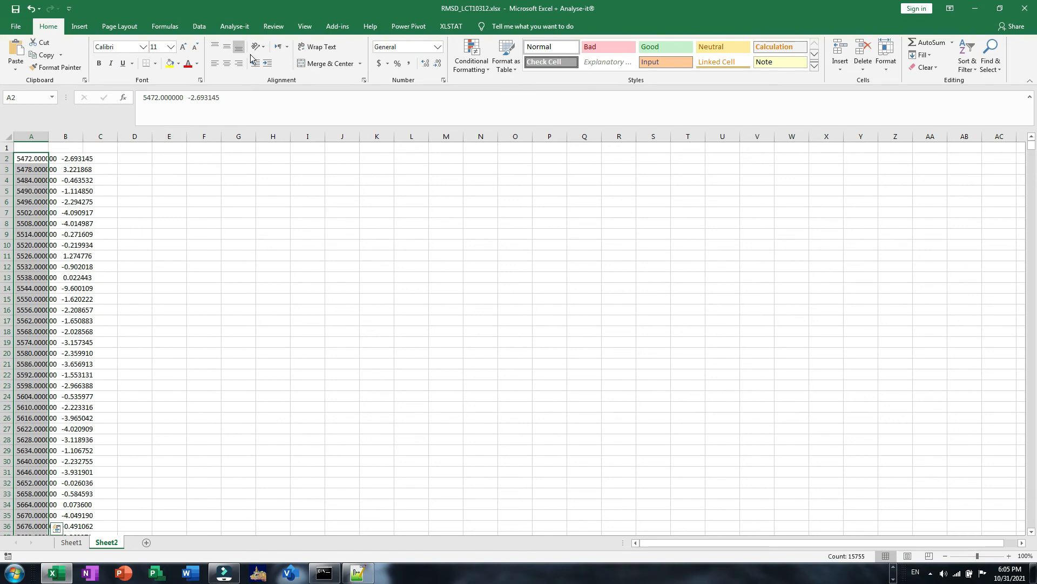
- Run Text to Columns with Delimited and Space separators to split time and Coul-SR values
left_click(199, 26)
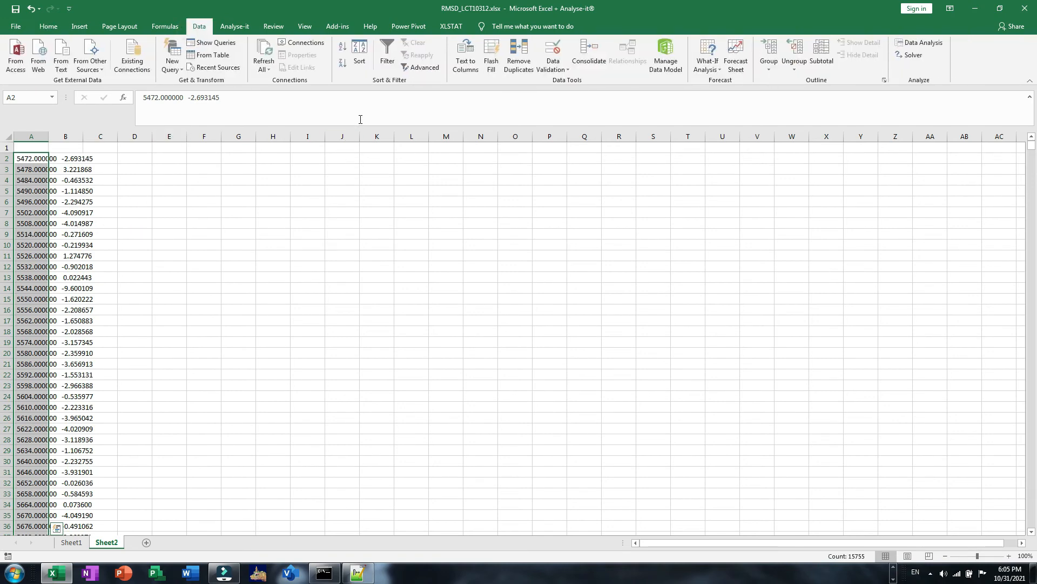
left_click(465, 57)
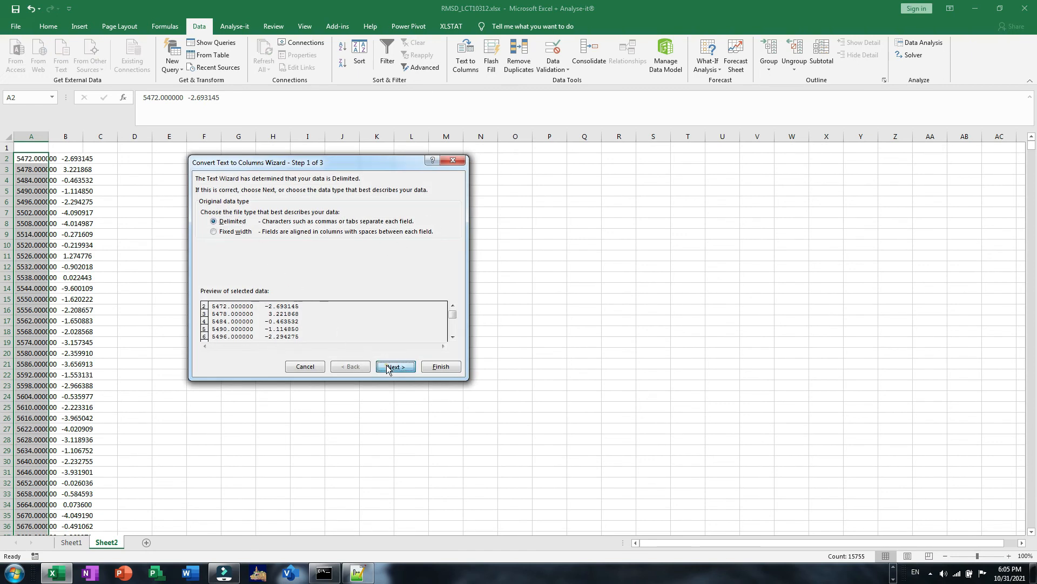
left_click(394, 366)
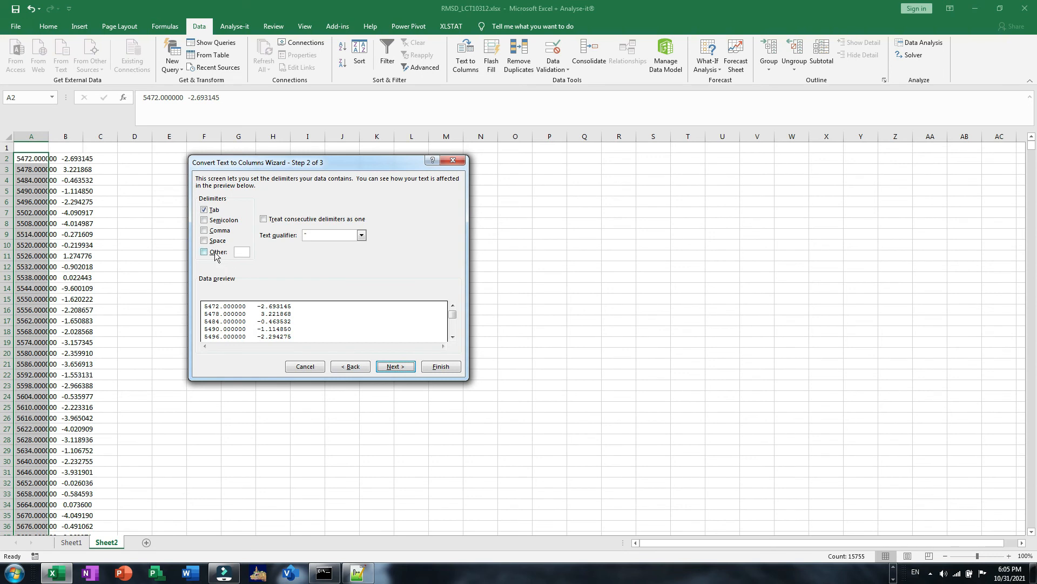
left_click(205, 240)
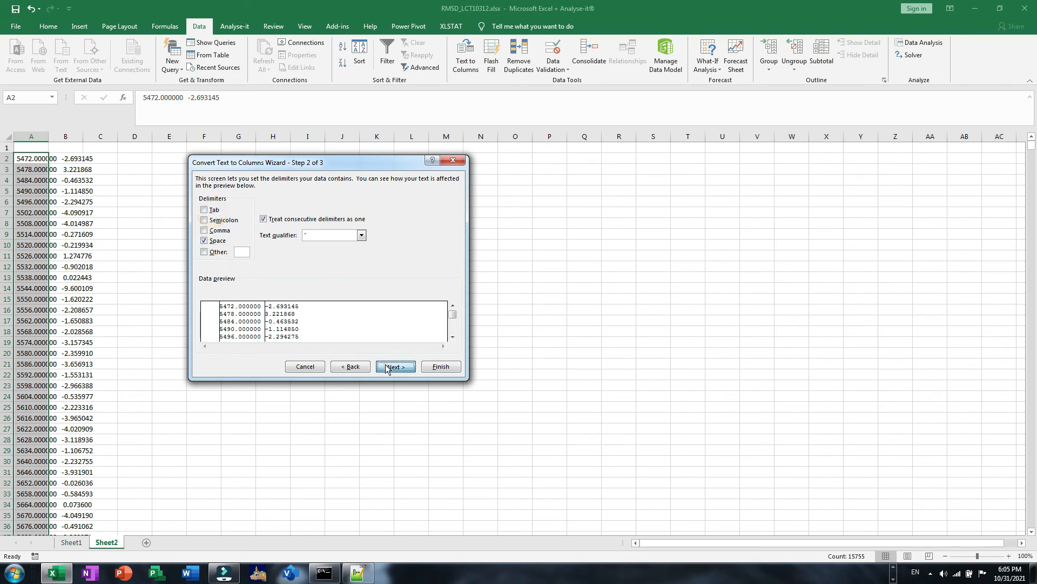
left_click(440, 367)
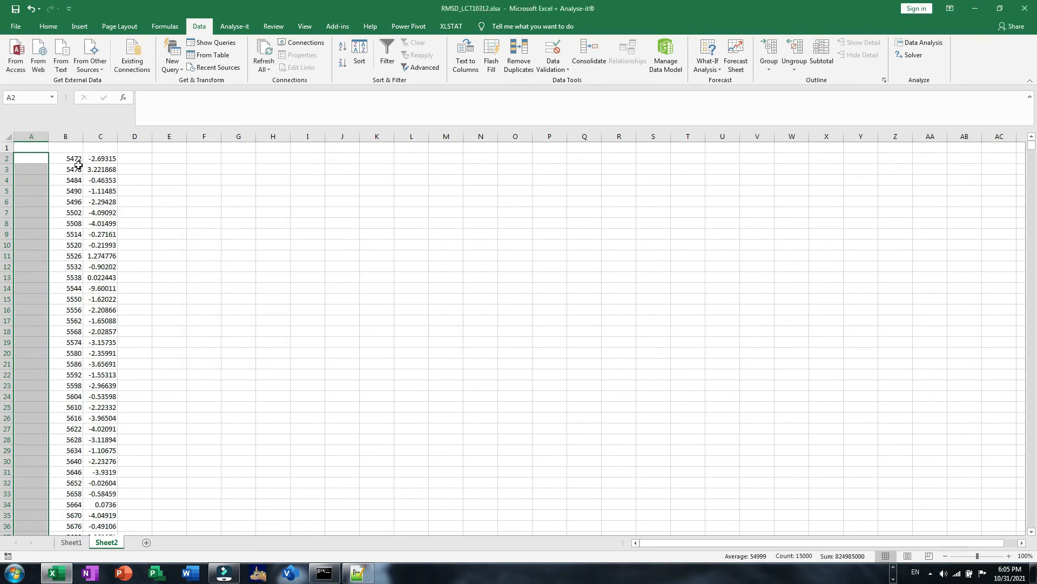
- Enter the header Time (ps) in cell B1
left_click(65, 147)
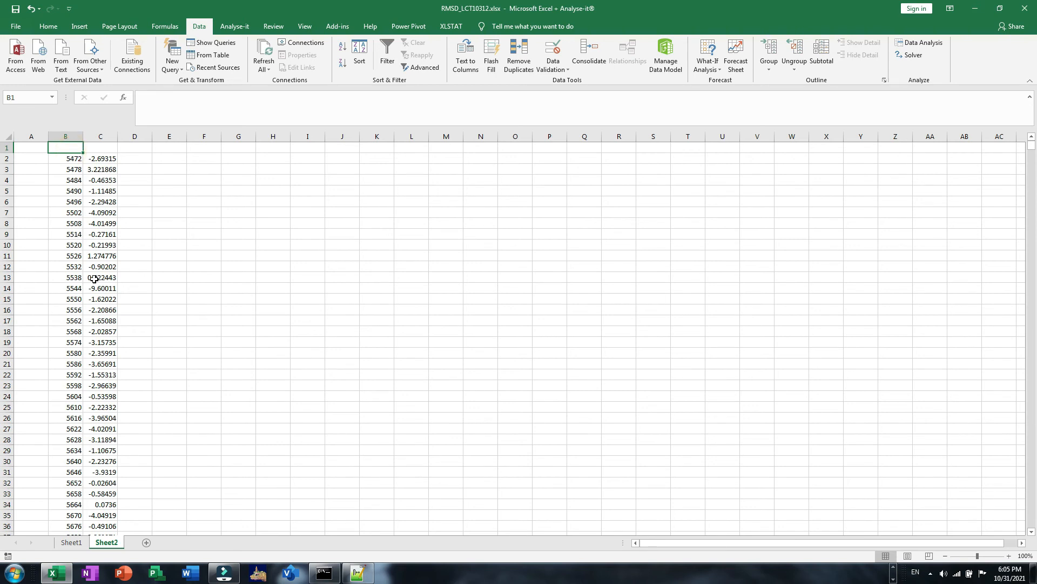
type("Time")
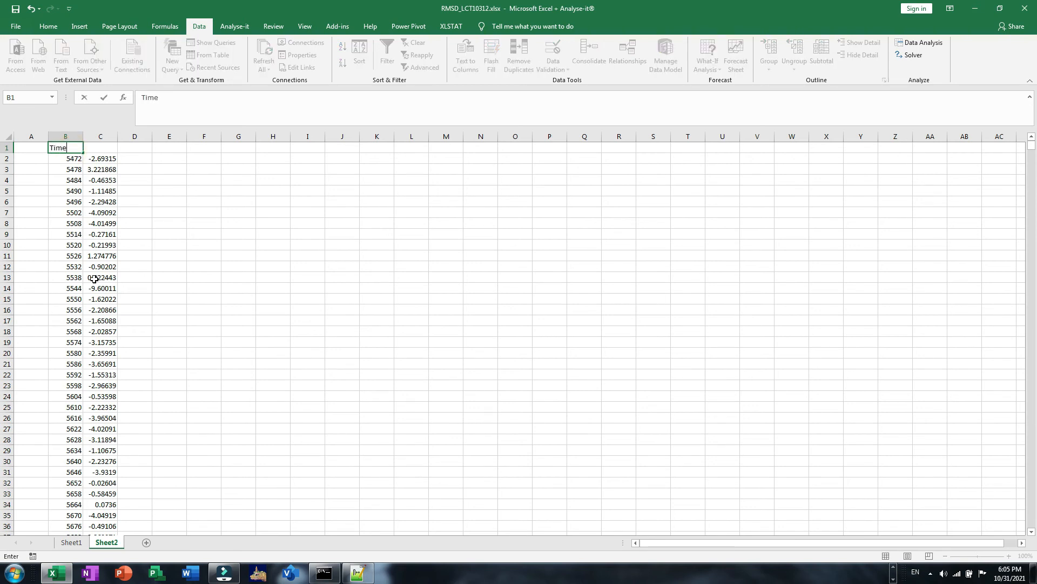
type("(ps)")
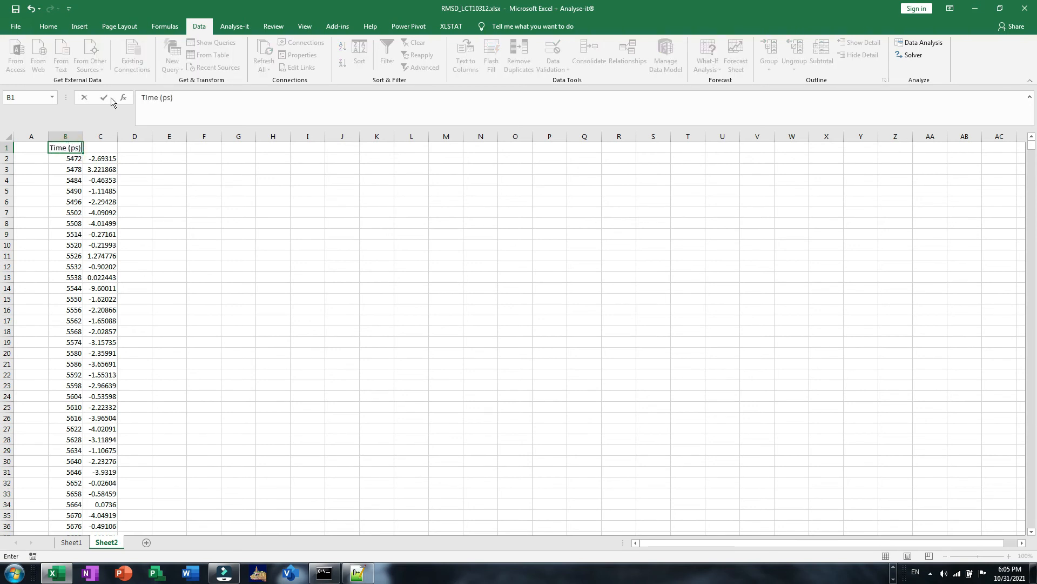
mouse_move(358, 572)
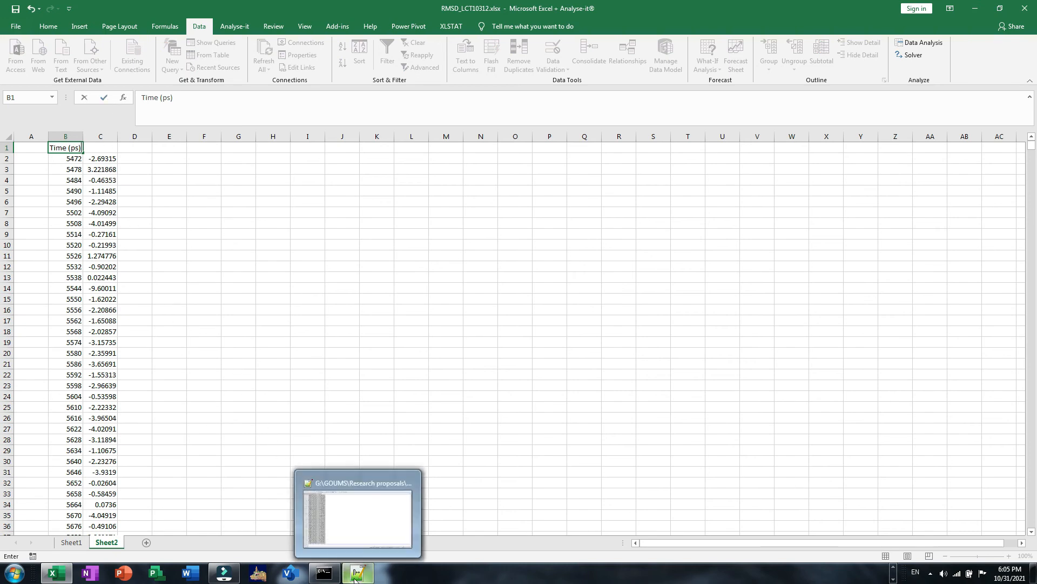
left_click(100, 148)
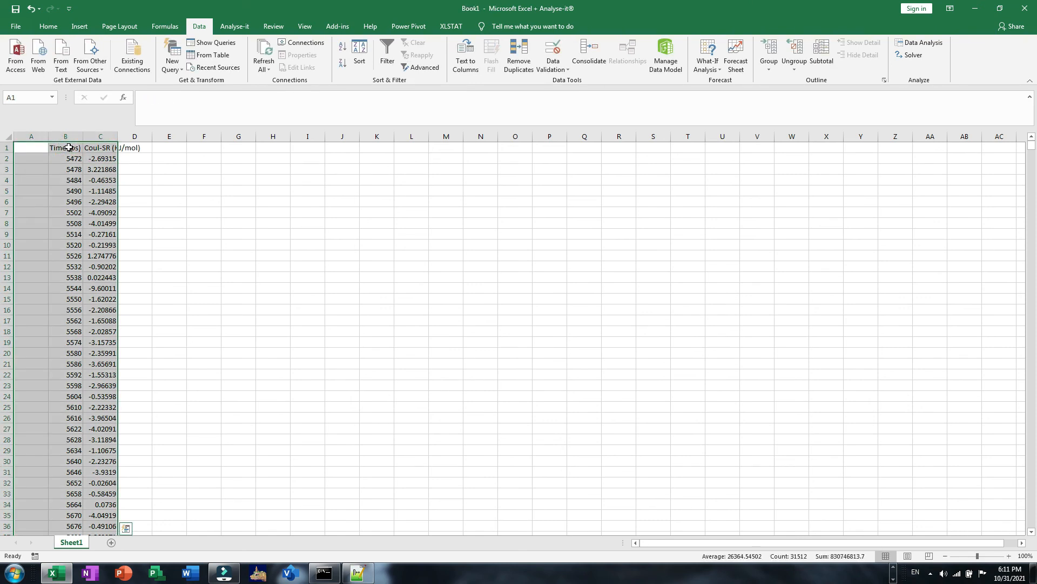
- Adjust empty column A and reselect the Time (ps) header cell
right_click(31, 136)
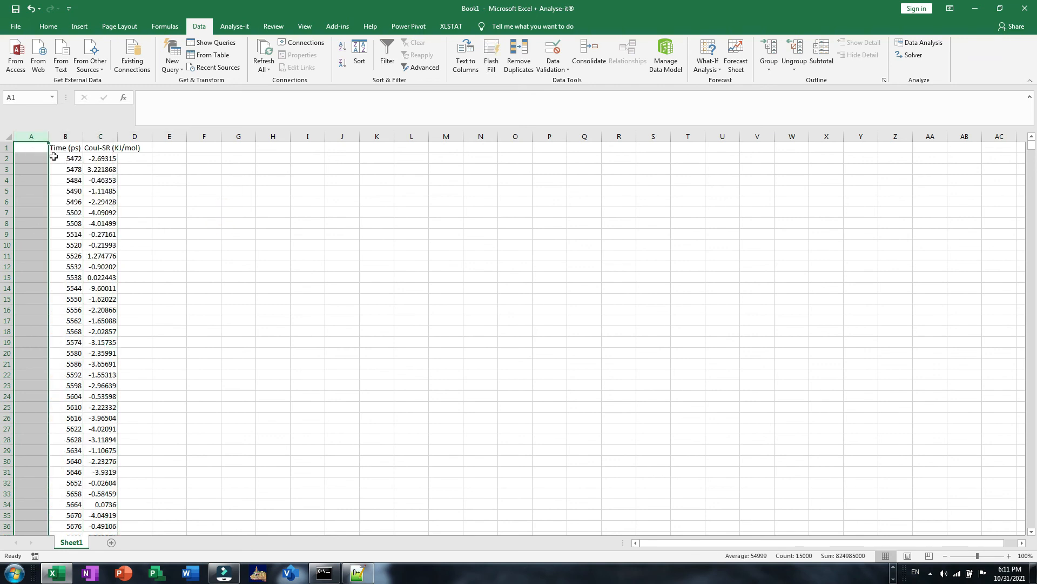
left_click(65, 148)
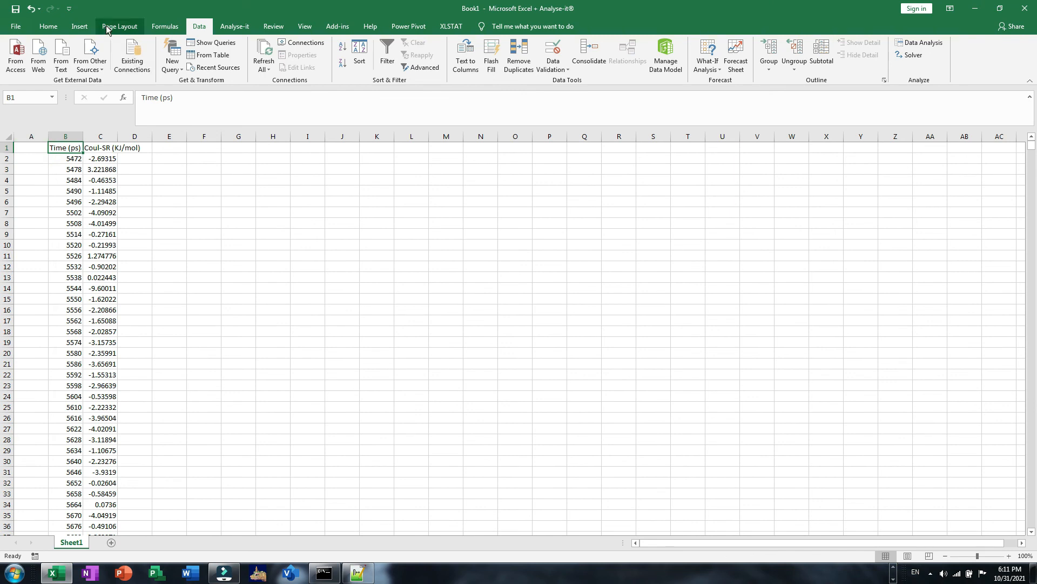
left_click(79, 26)
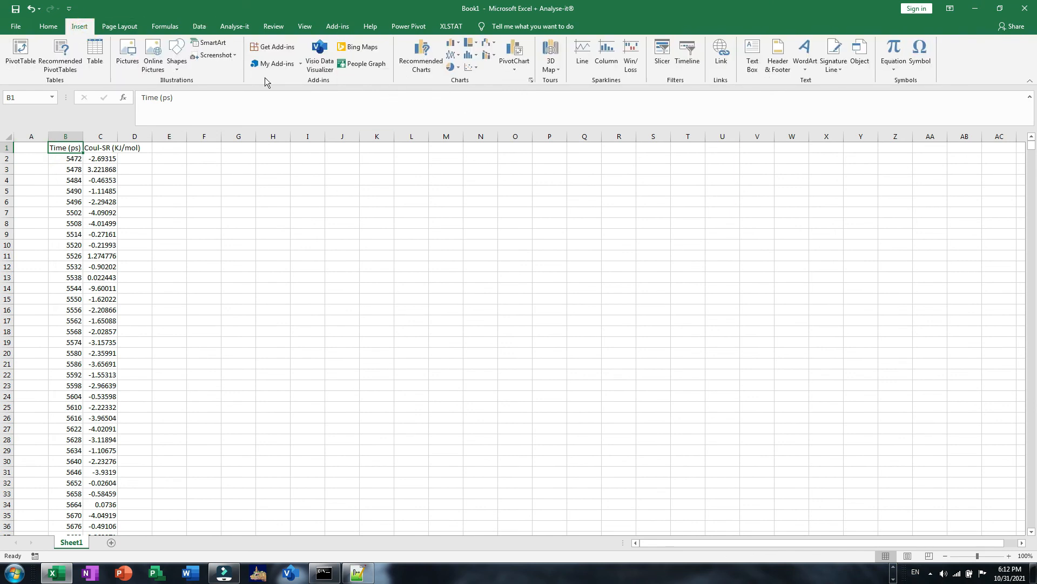
mouse_move(71, 228)
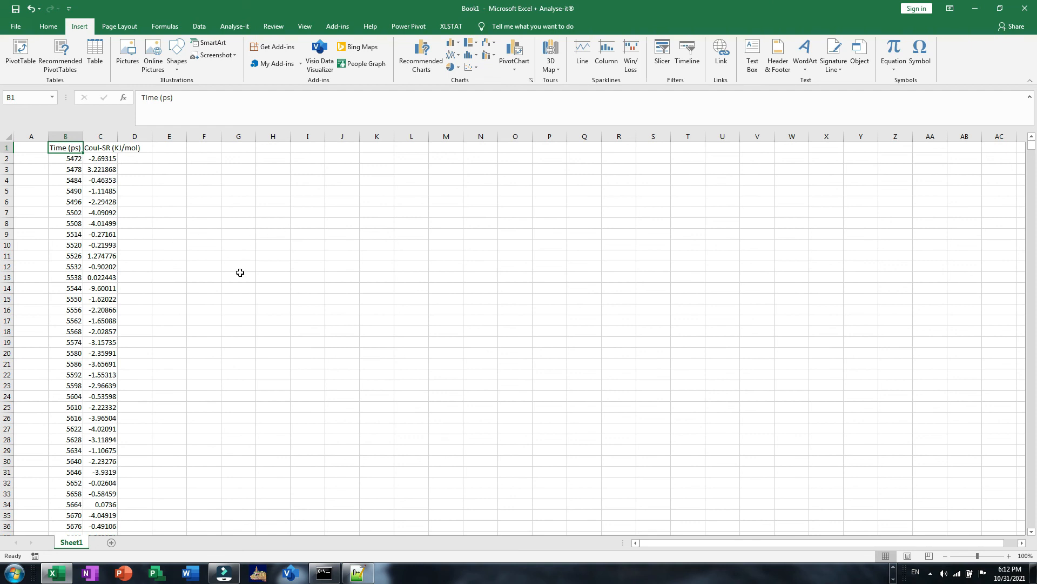
mouse_move(235, 411)
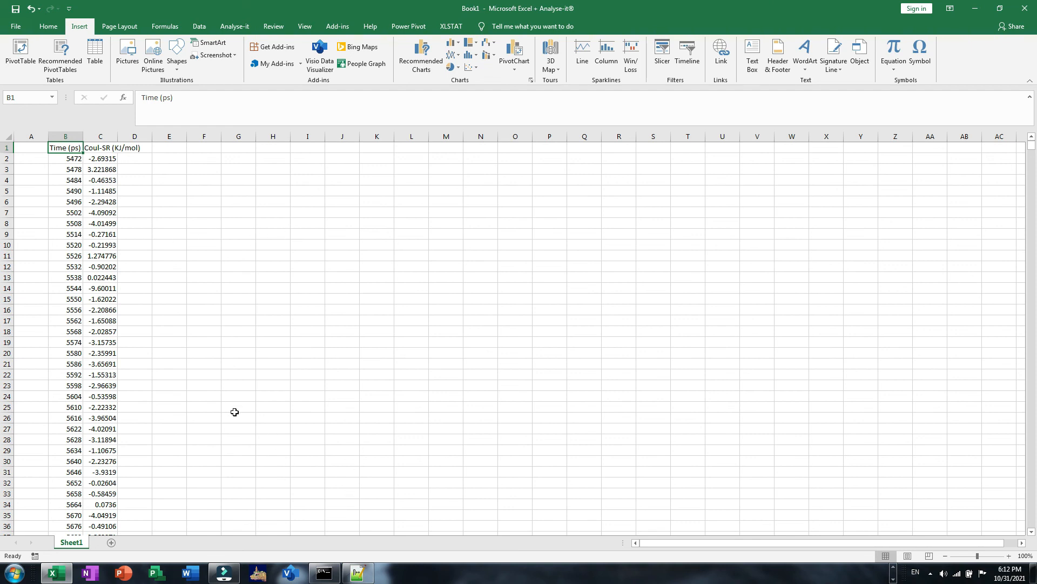
mouse_move(233, 412)
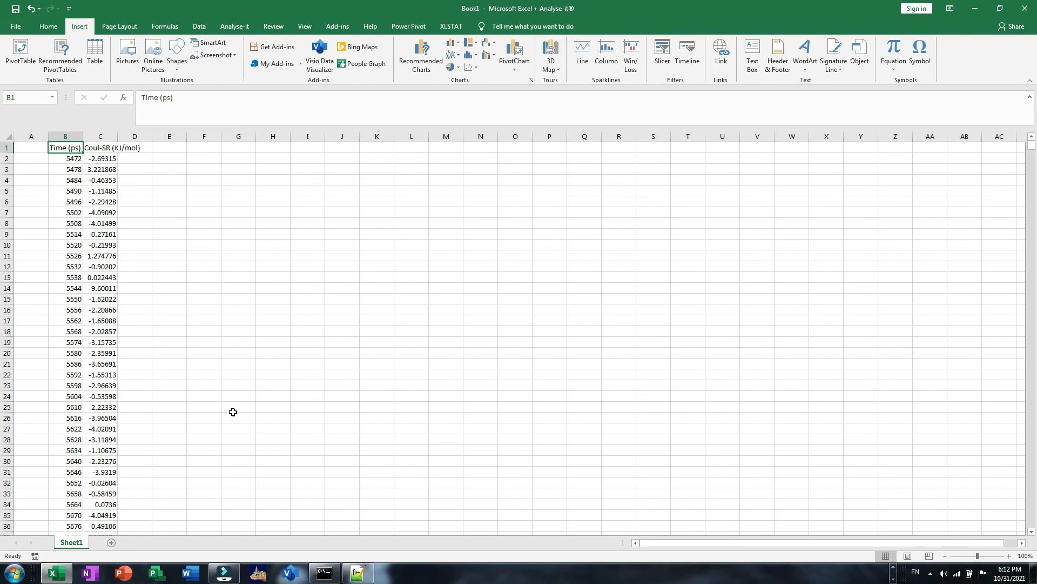